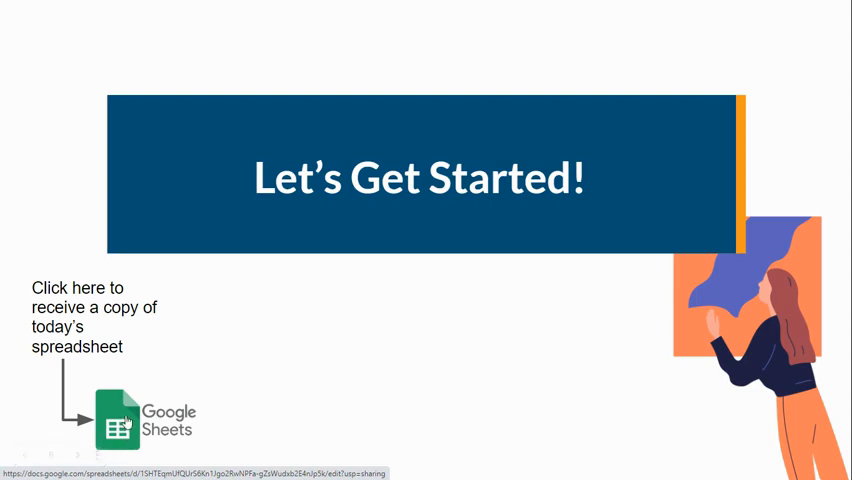
- Open the Example_ConferenceNumbers (Responses) spreadsheet via the slide's Google Sheets logo link
left_click(122, 417)
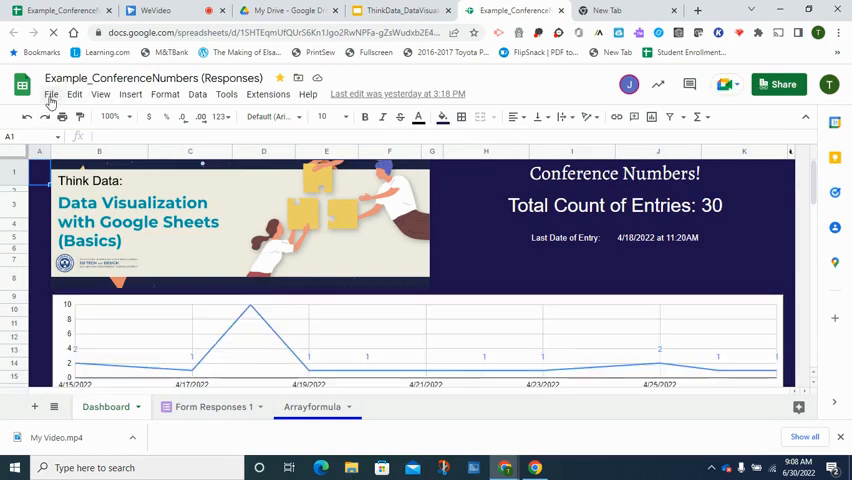
left_click(51, 93)
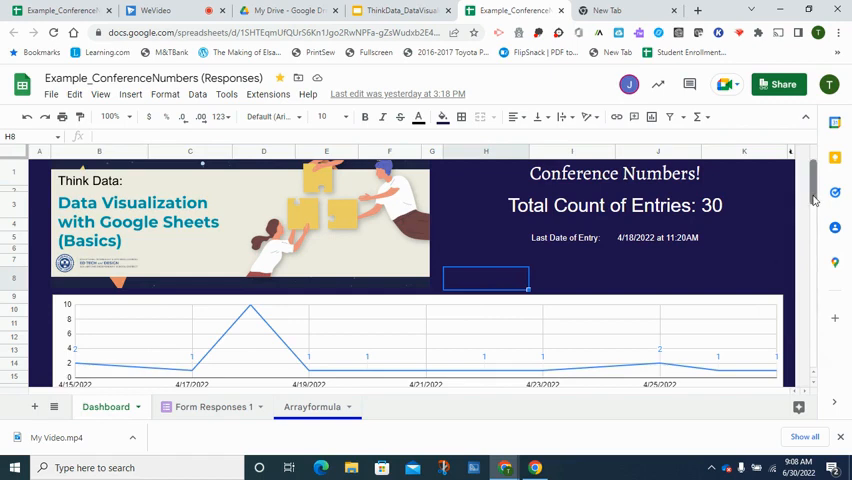
scroll("down", 3)
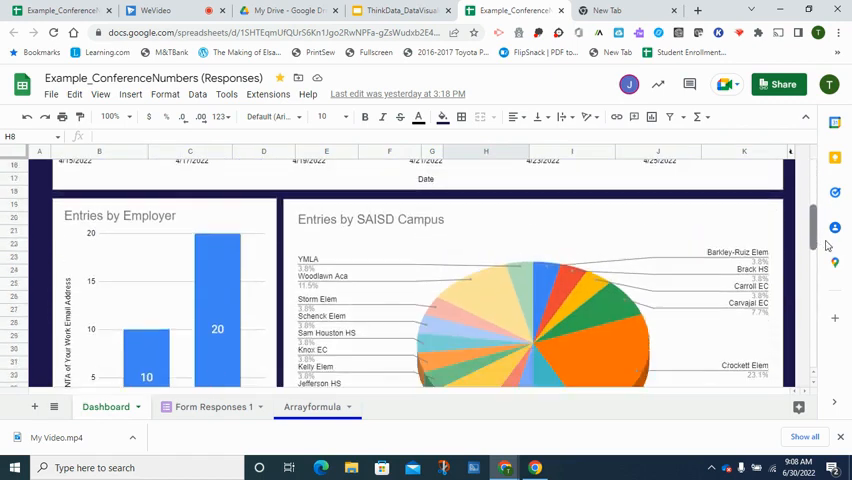
scroll("down", 3)
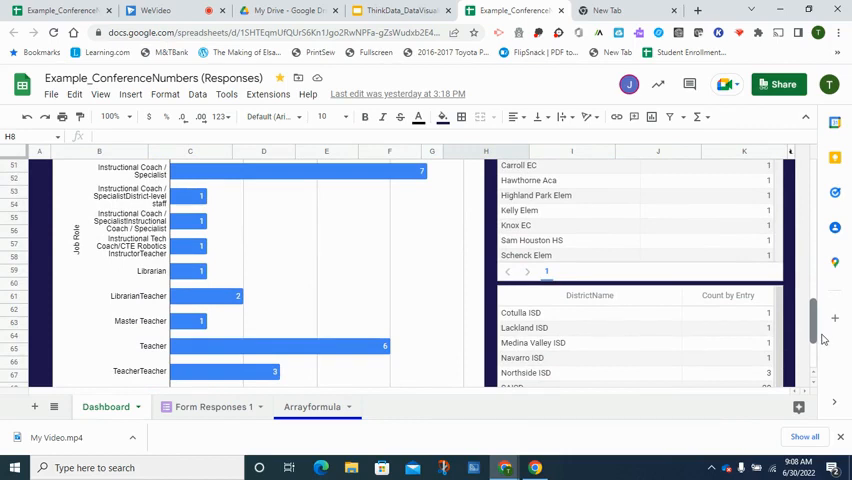
scroll("up", 3)
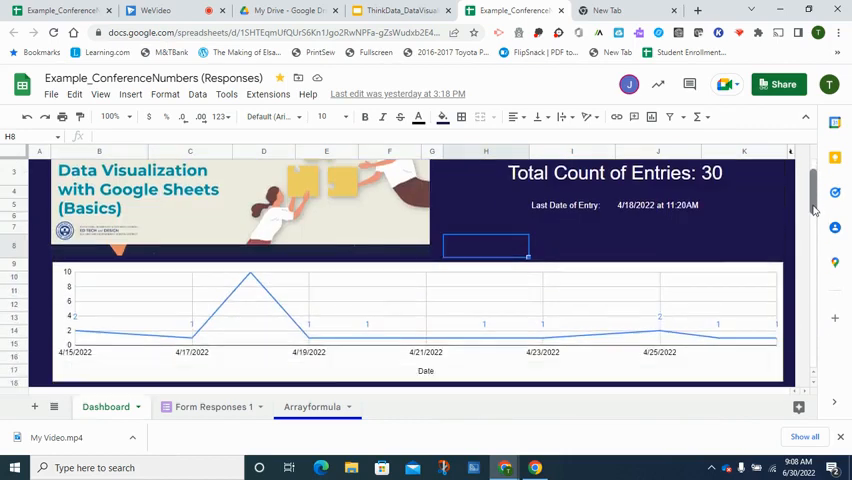
scroll("down", 3)
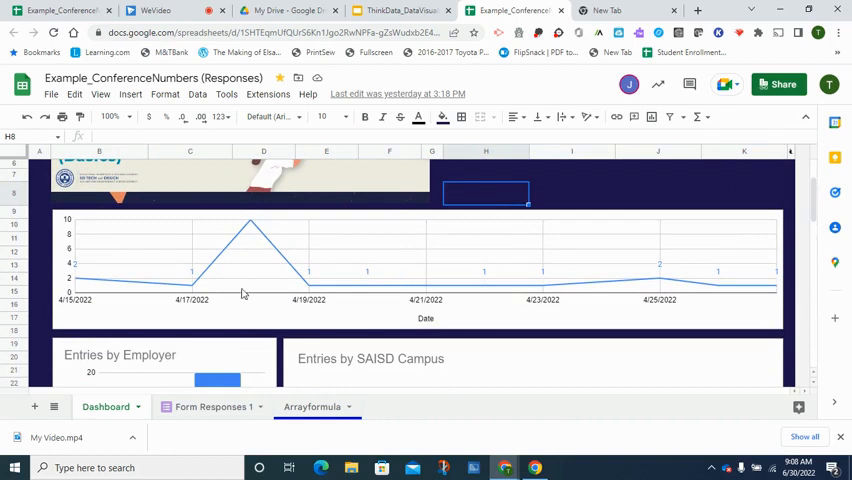
mouse_move(511, 282)
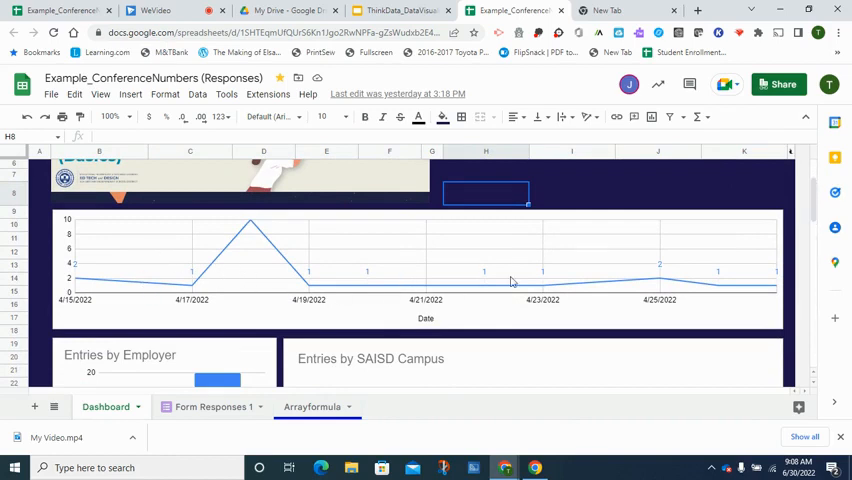
mouse_move(715, 270)
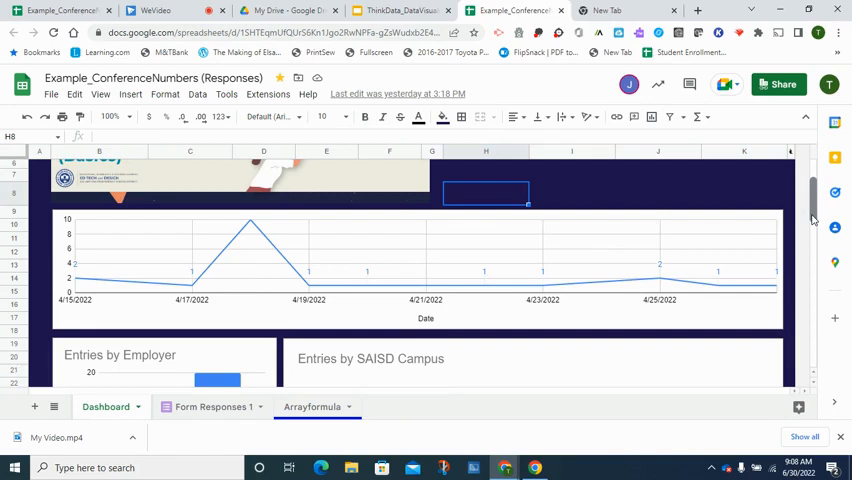
scroll("down", 3)
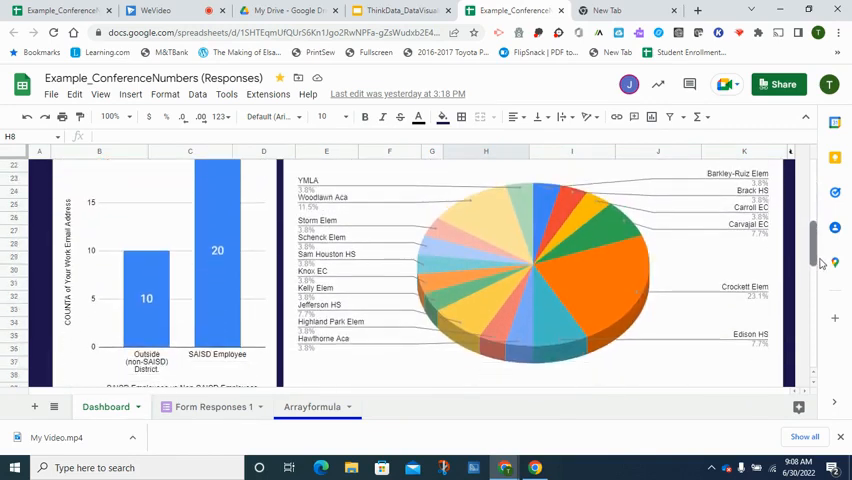
scroll("down", 3)
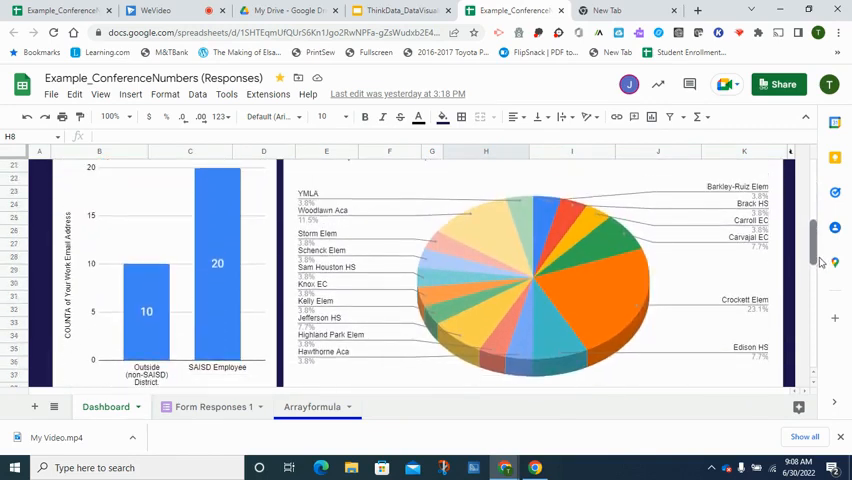
scroll("up", 3)
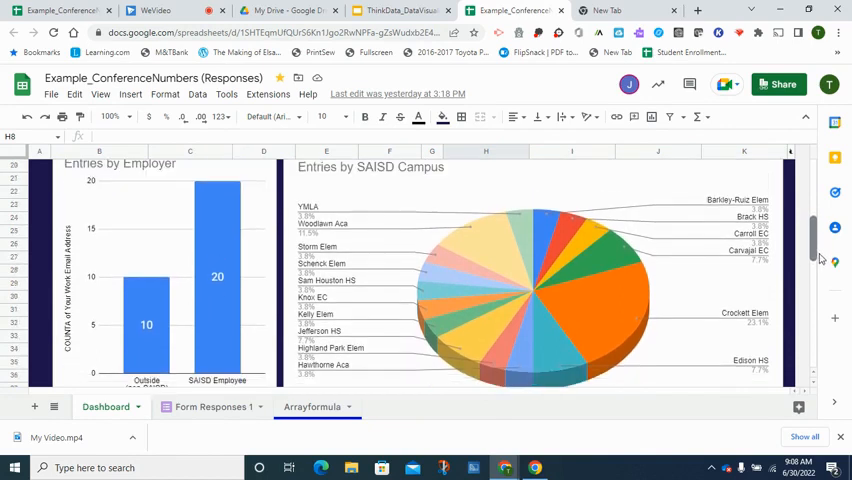
scroll("down", 3)
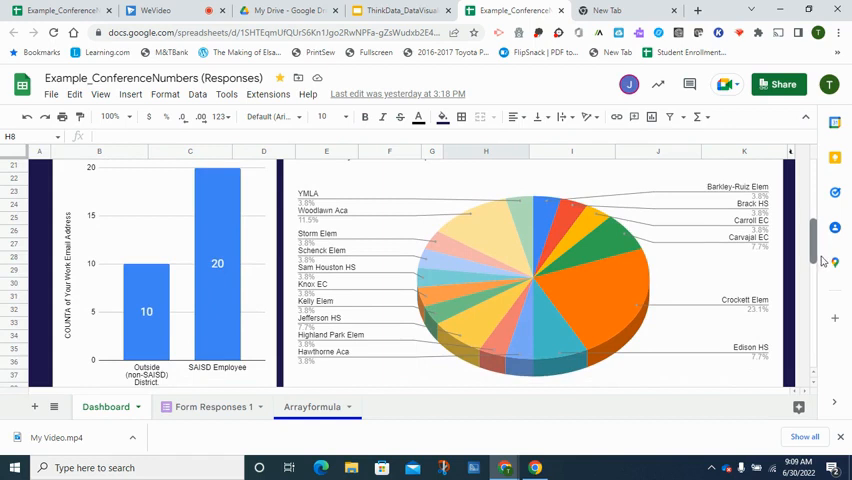
scroll("down", 3)
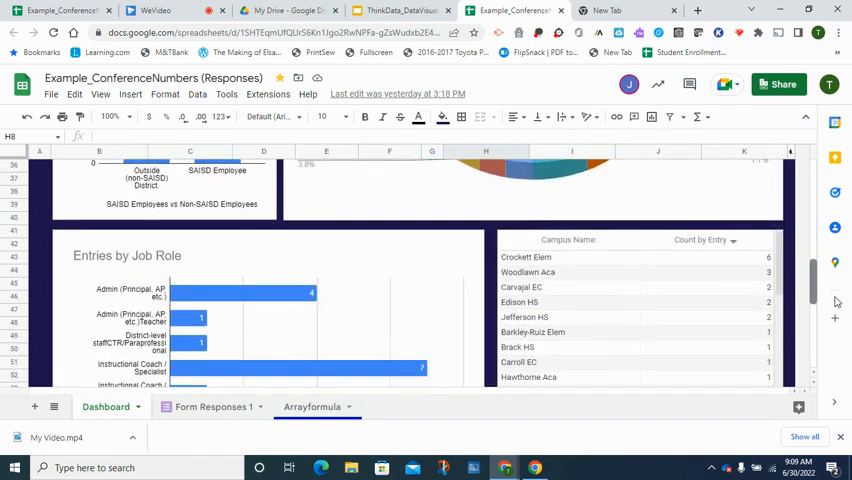
scroll("down", 3)
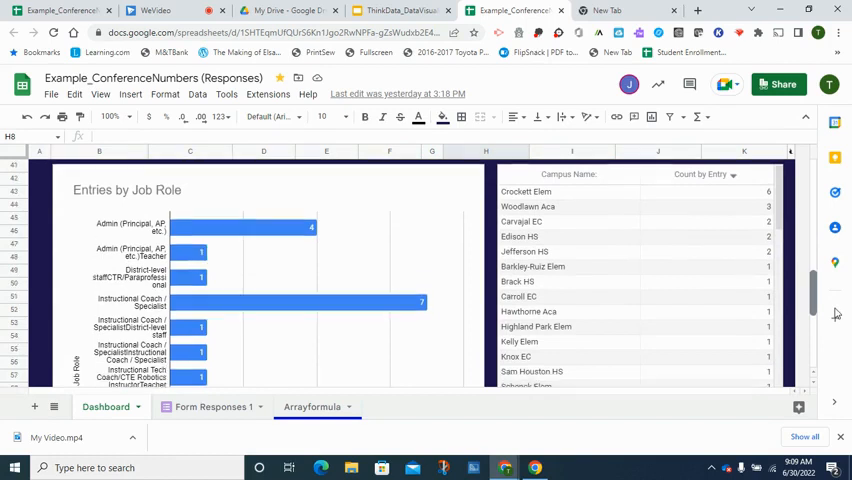
scroll("down", 3)
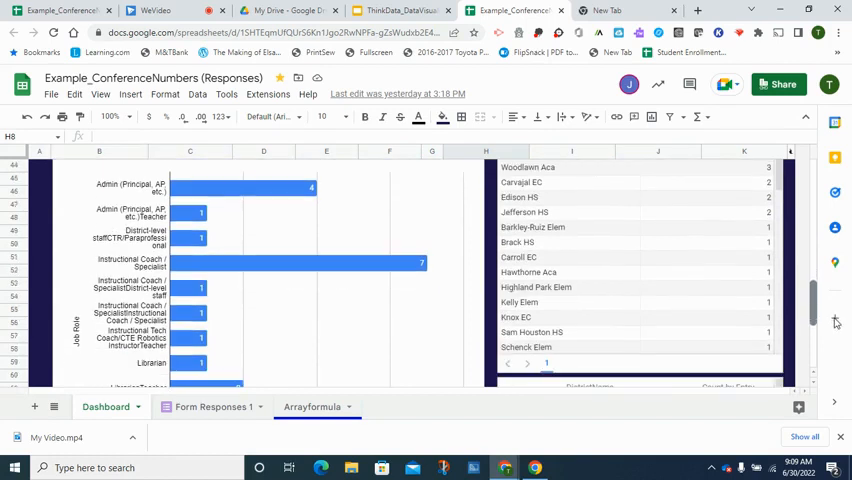
scroll("down", 3)
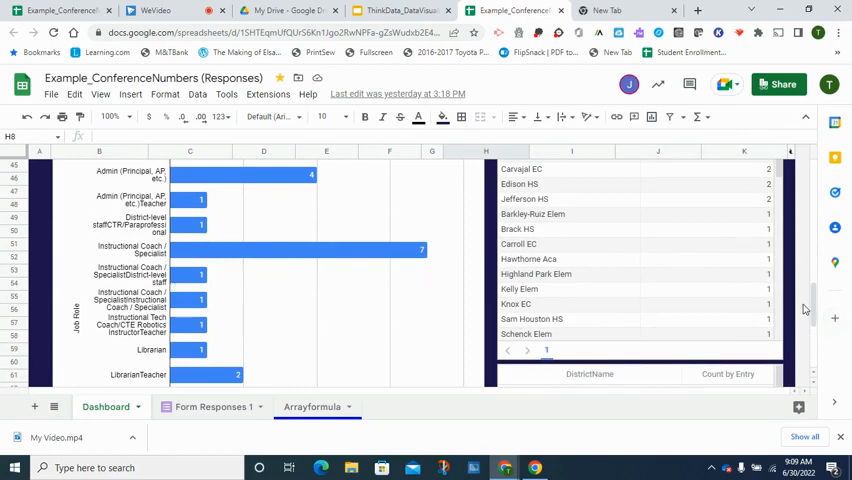
scroll("up", 3)
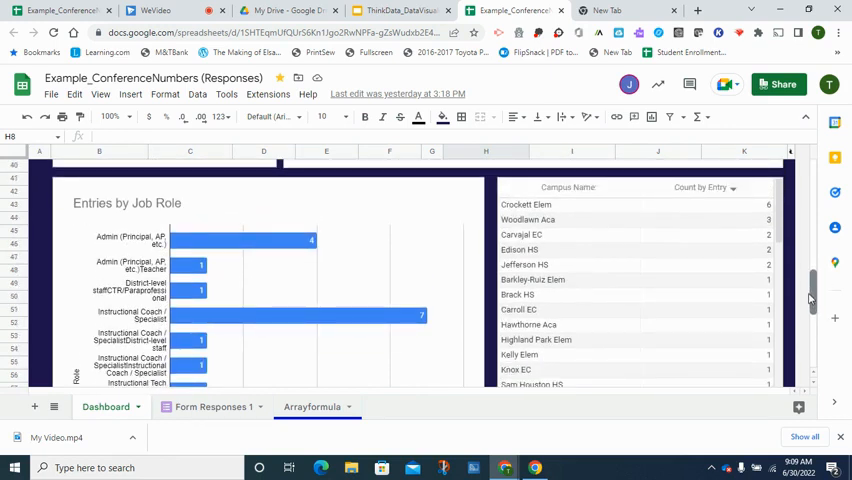
scroll("down", 3)
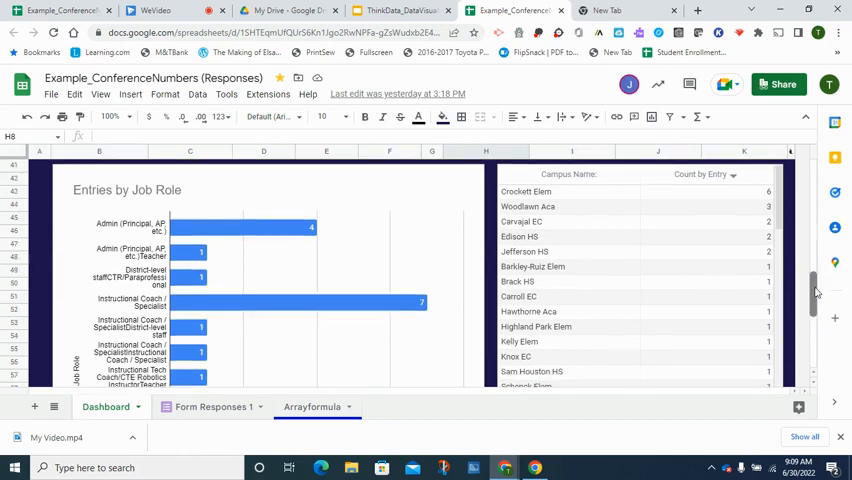
scroll("down", 3)
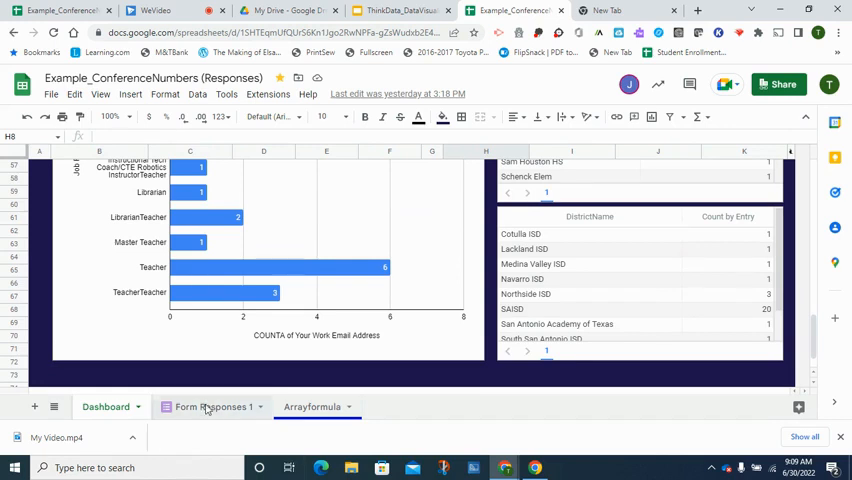
- Show the Form Responses 1 sheet and scroll down to its last survey entries
left_click(213, 406)
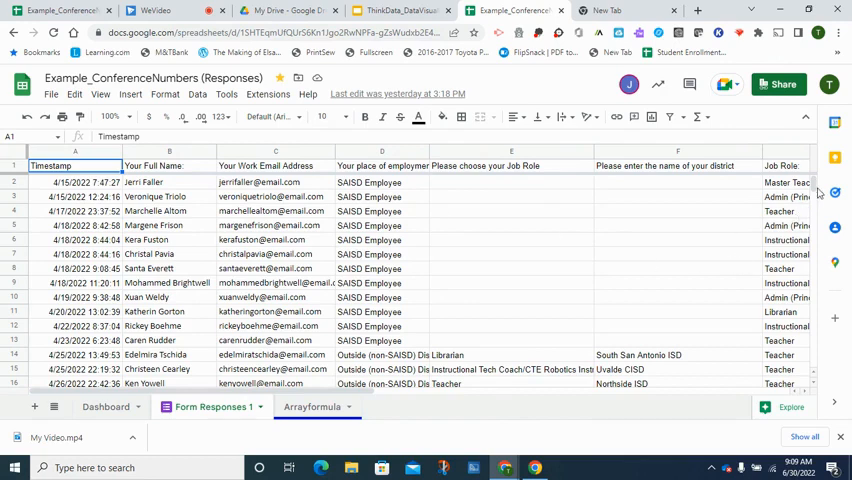
scroll("down", 3)
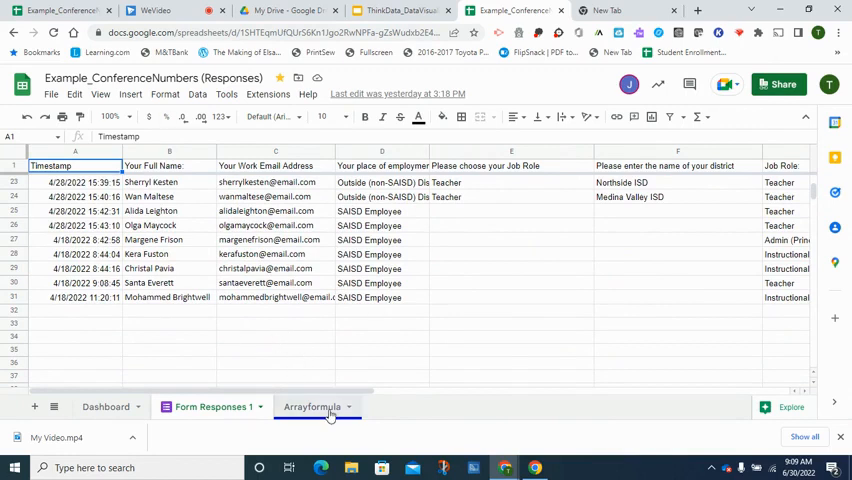
- Review the Arrayformula sheet's summary tables, scrolling right and back left
left_click(313, 406)
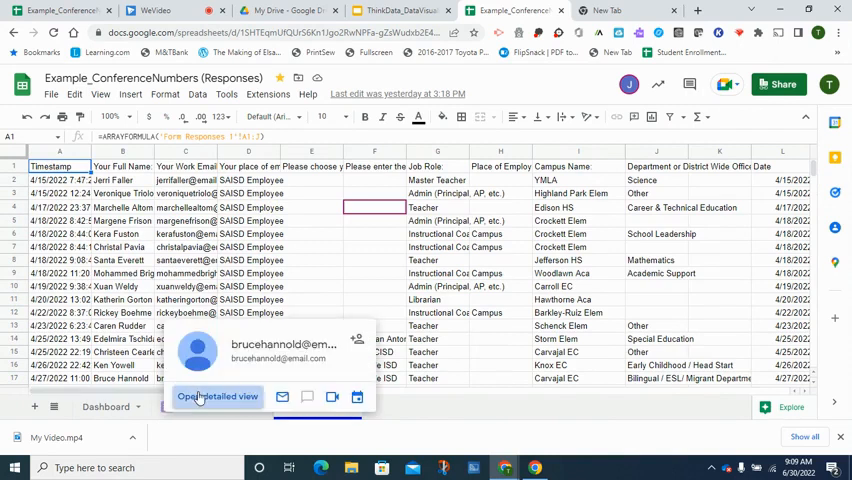
left_click(218, 396)
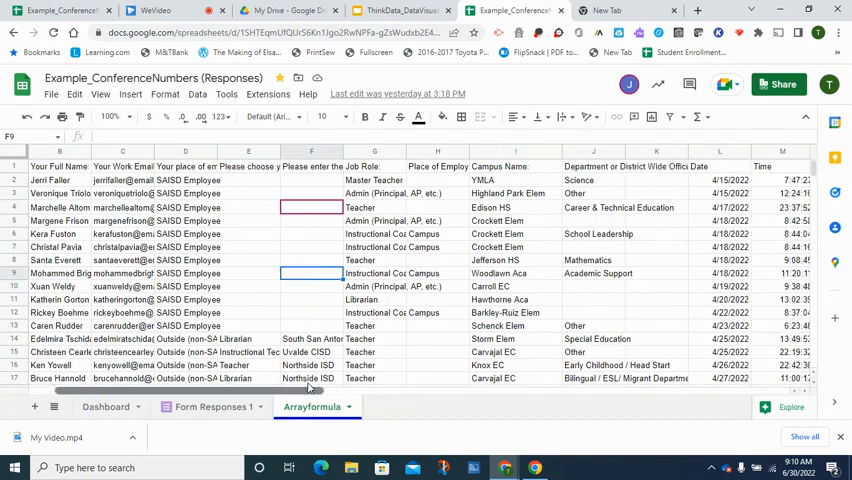
scroll("right", 3)
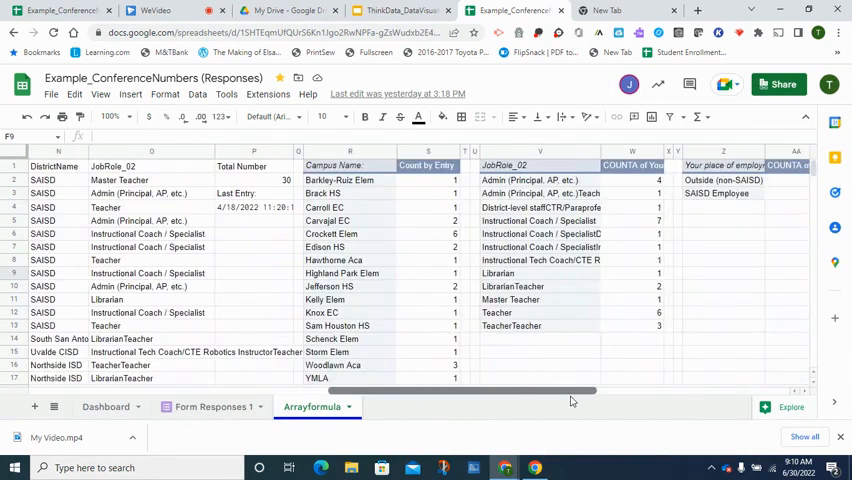
scroll("right", 3)
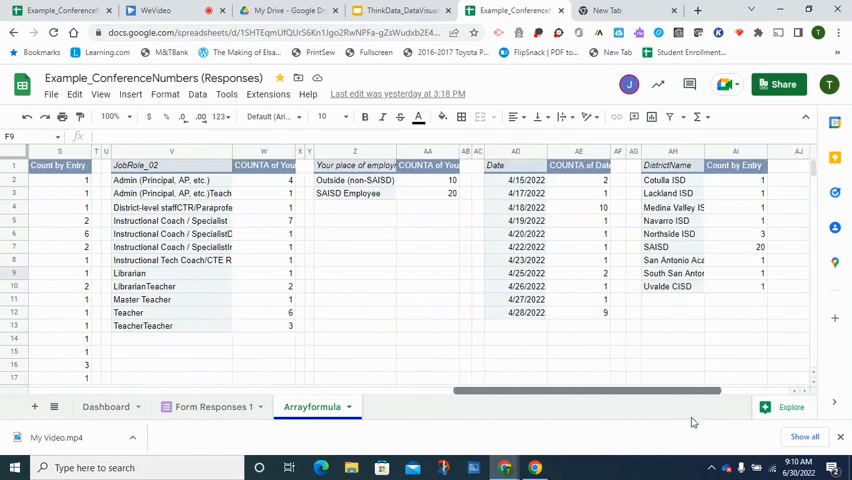
scroll("left", 3)
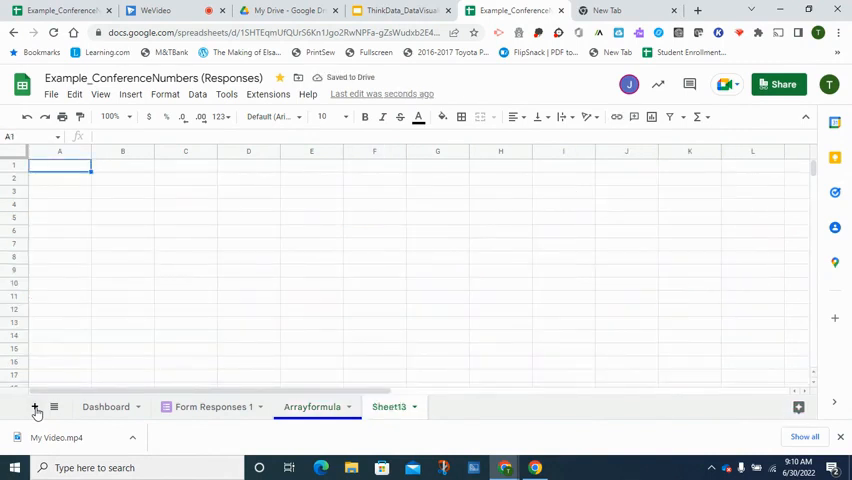
mouse_move(93, 180)
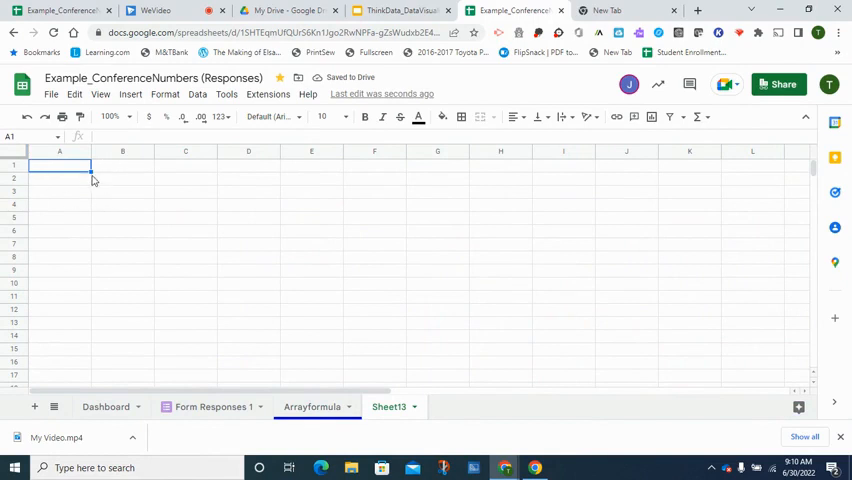
left_click(100, 94)
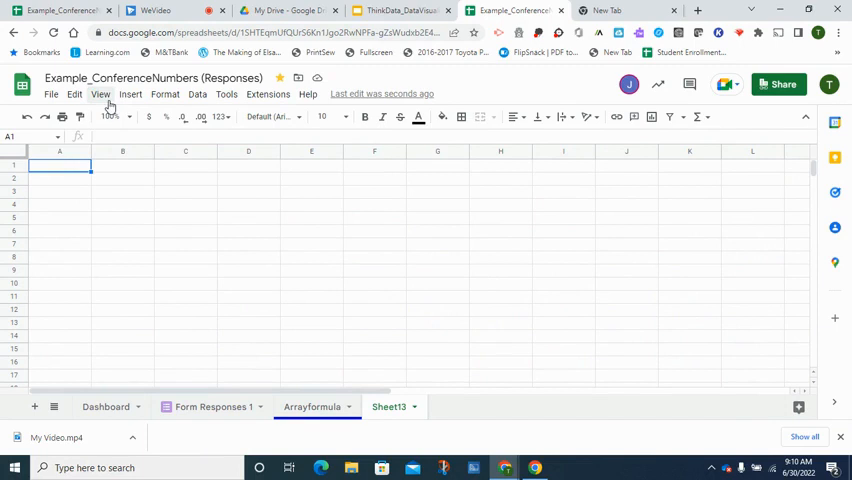
left_click(100, 93)
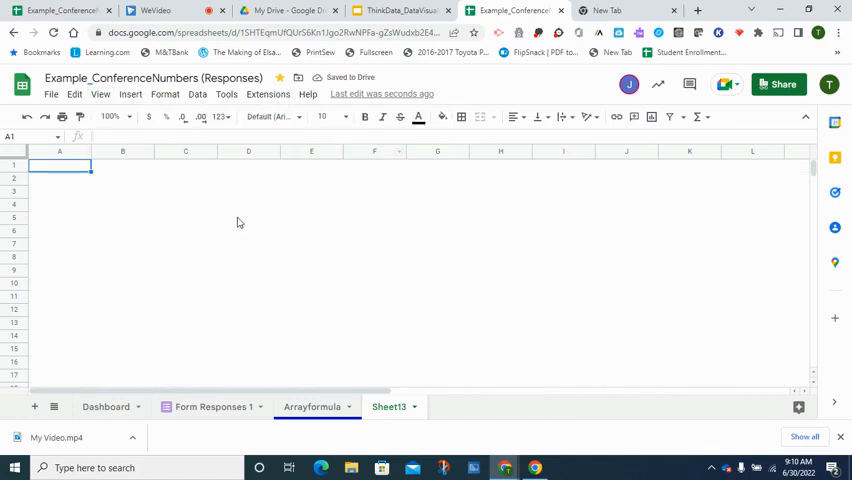
mouse_move(260, 248)
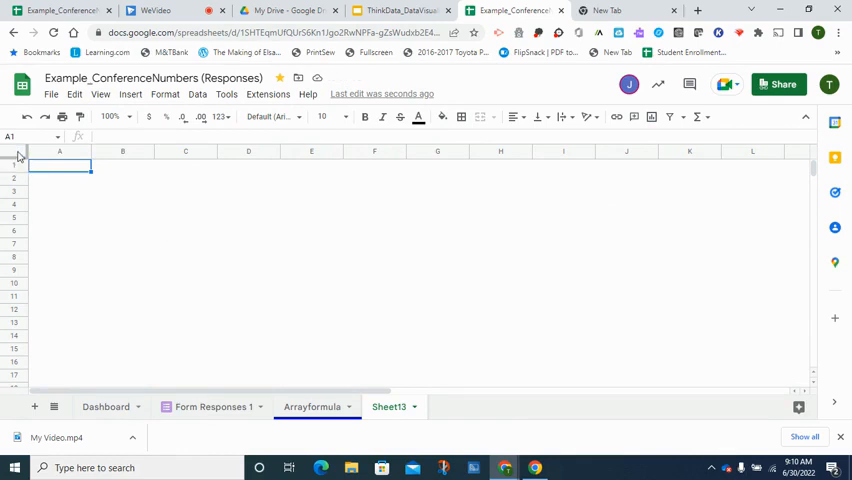
- Fill every cell of Sheet13 with dark purple 1, then clear the selection
left_click(13, 151)
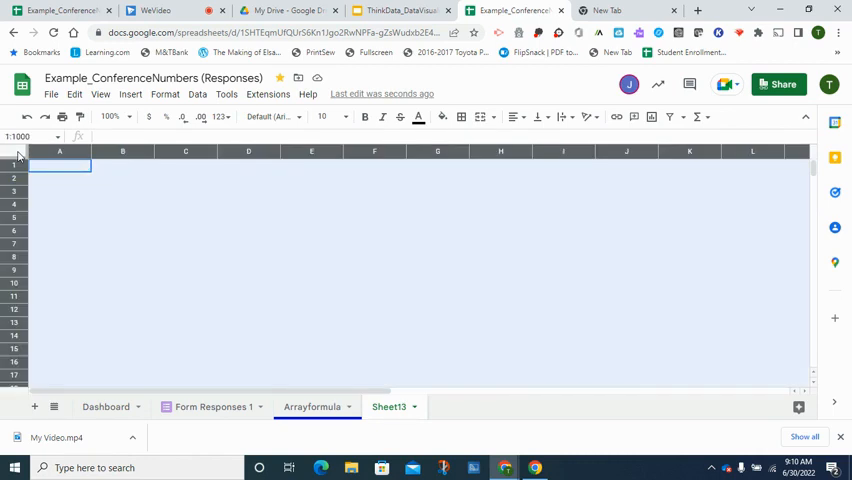
mouse_move(355, 229)
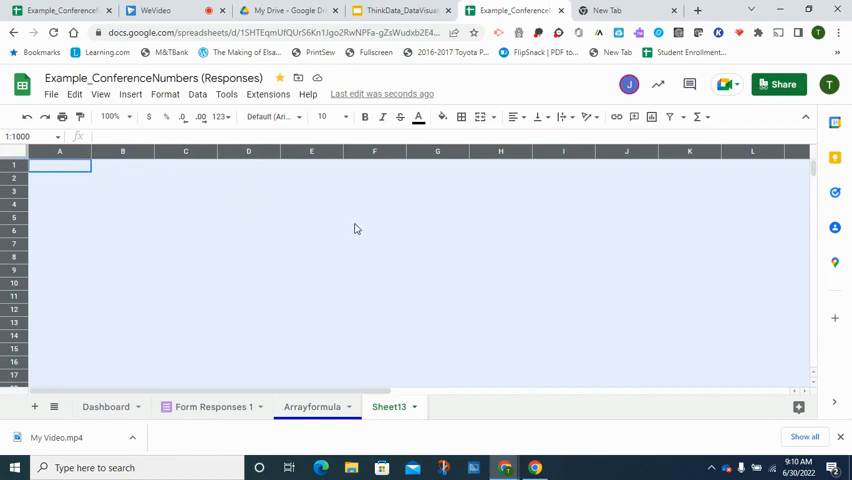
mouse_move(441, 117)
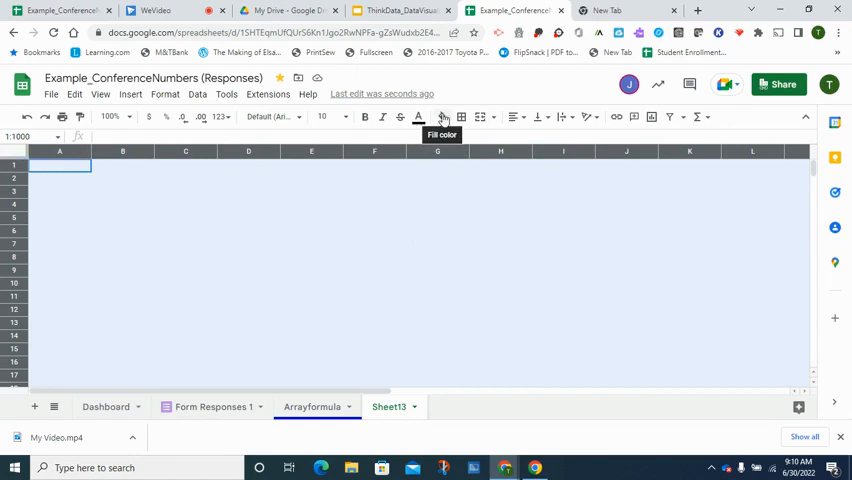
left_click(443, 117)
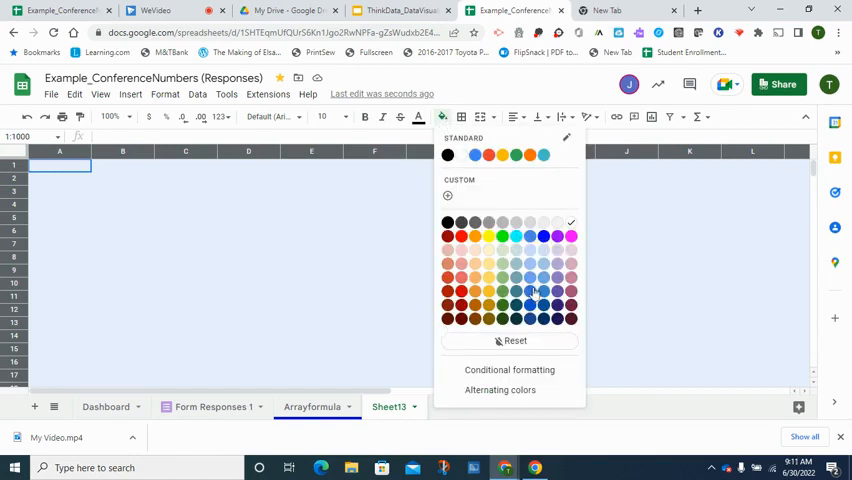
mouse_move(557, 292)
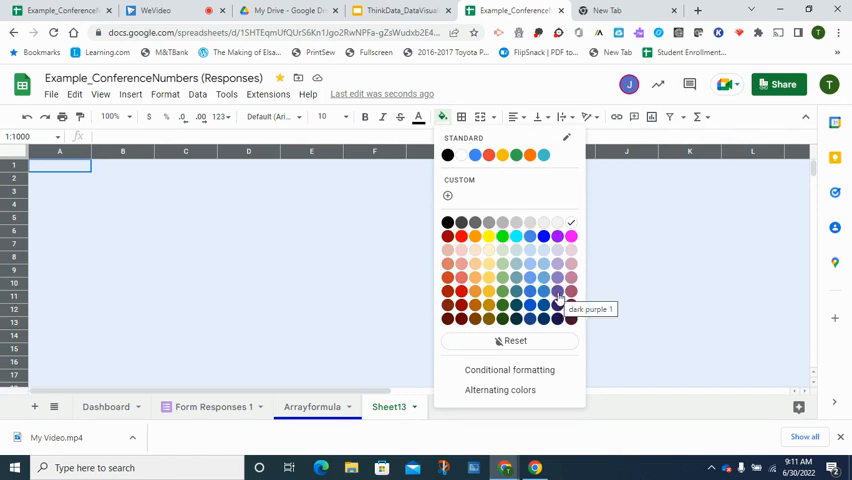
left_click(556, 301)
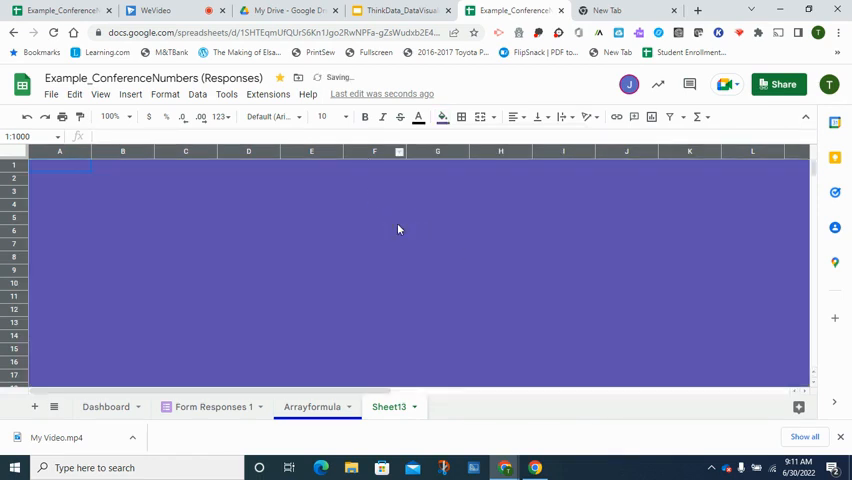
left_click(185, 210)
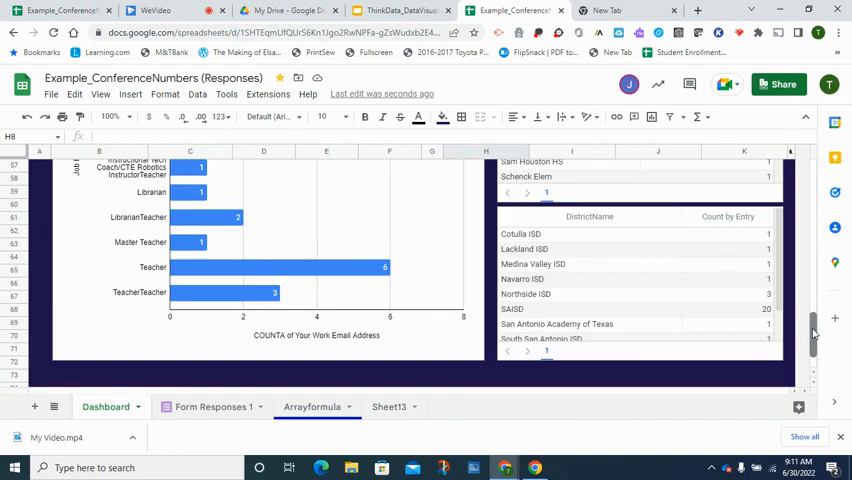
- Scroll the Dashboard back up to its Conference Numbers header showing 30 entries
scroll("up", 3)
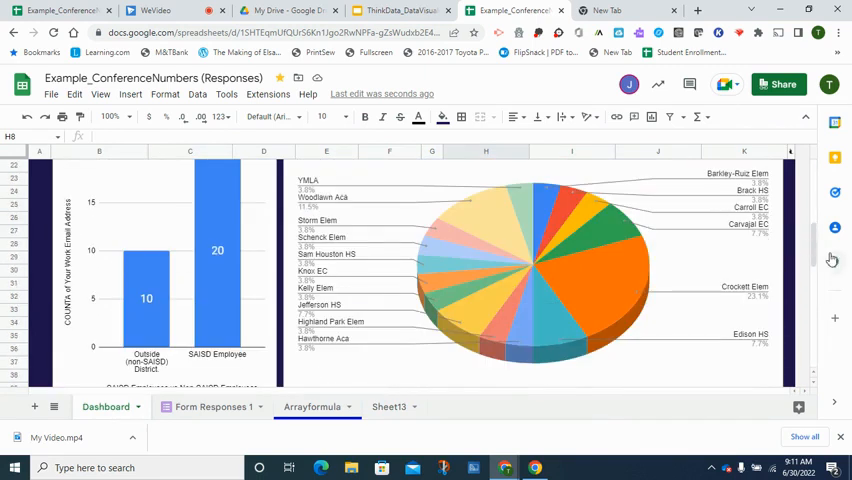
scroll("up", 3)
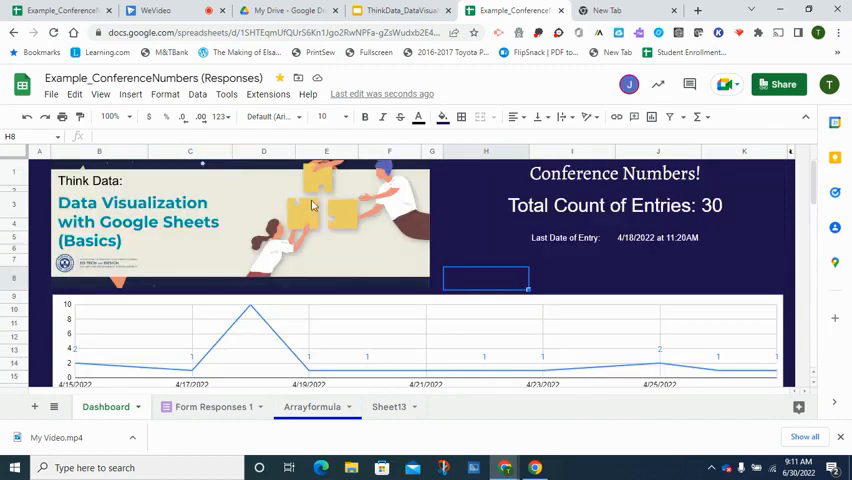
mouse_move(573, 232)
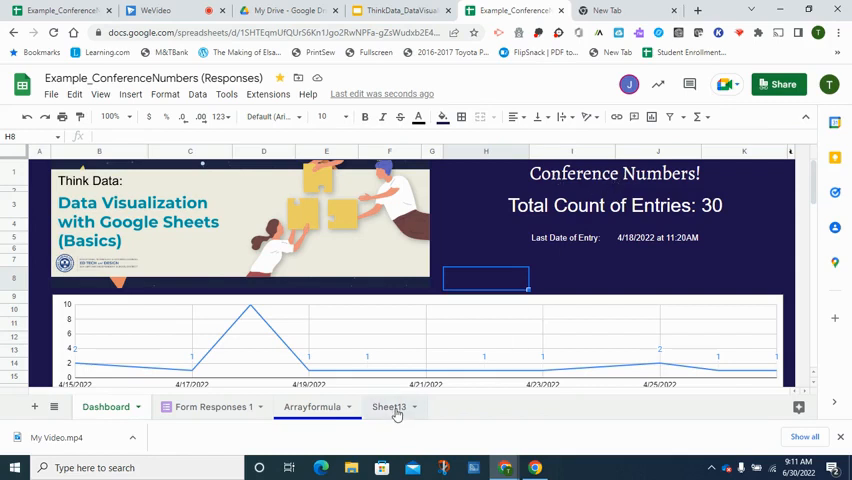
- Reopen the purple Sheet13 and rename its tab to Dashboard2
left_click(389, 407)
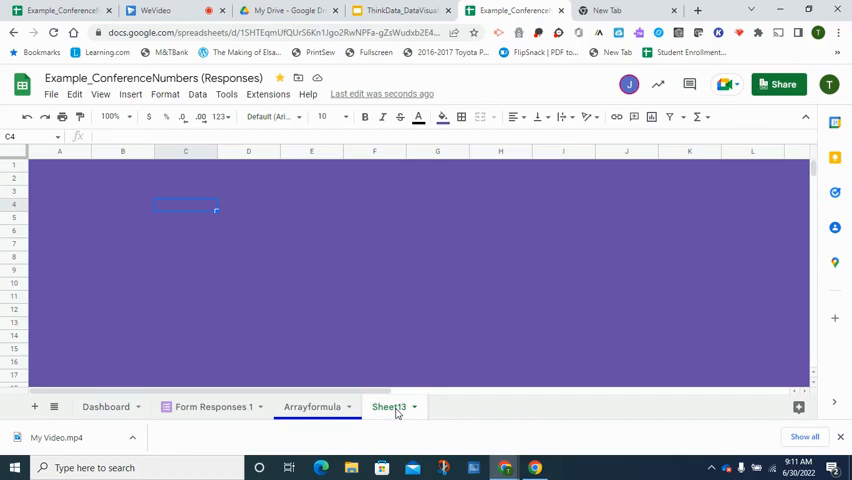
double_click(388, 406)
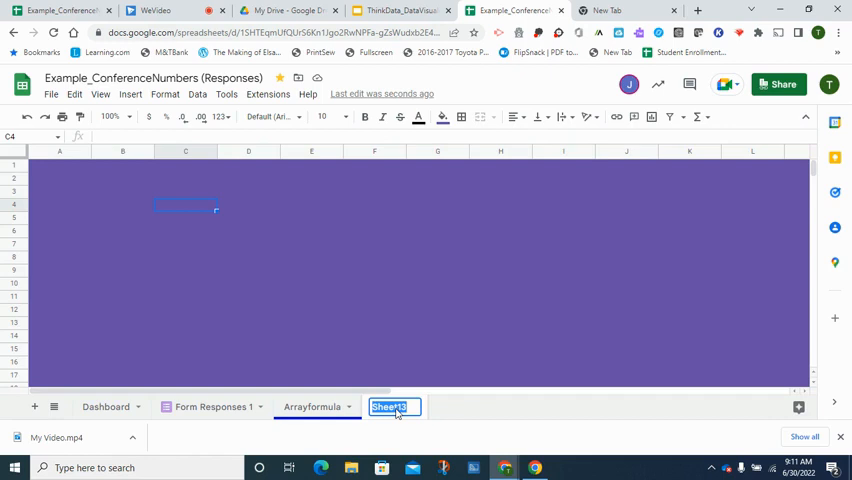
type("Dashboard2")
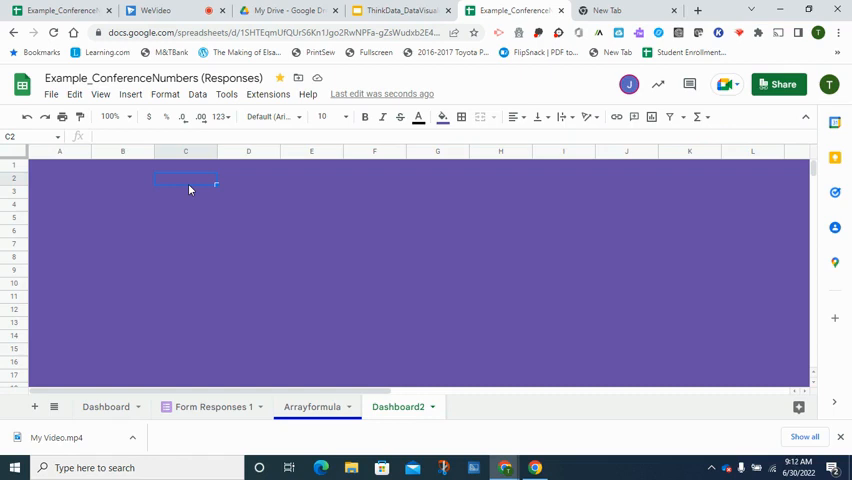
- Type the heading 'Conference Data for EOY Event' near the top of Dashboard2
type("Conference Data for")
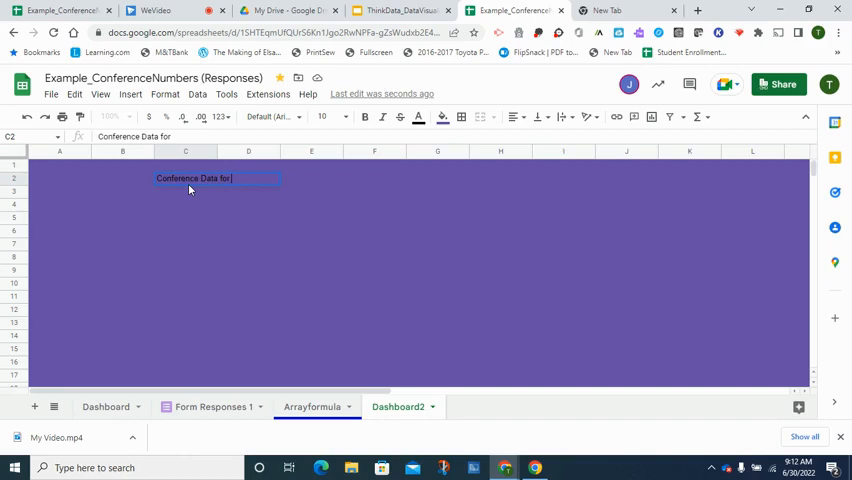
type("EOY Event")
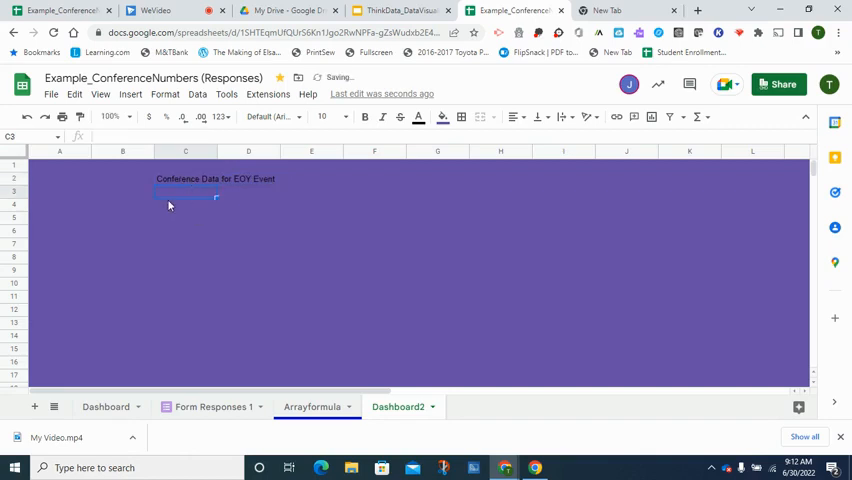
mouse_move(193, 184)
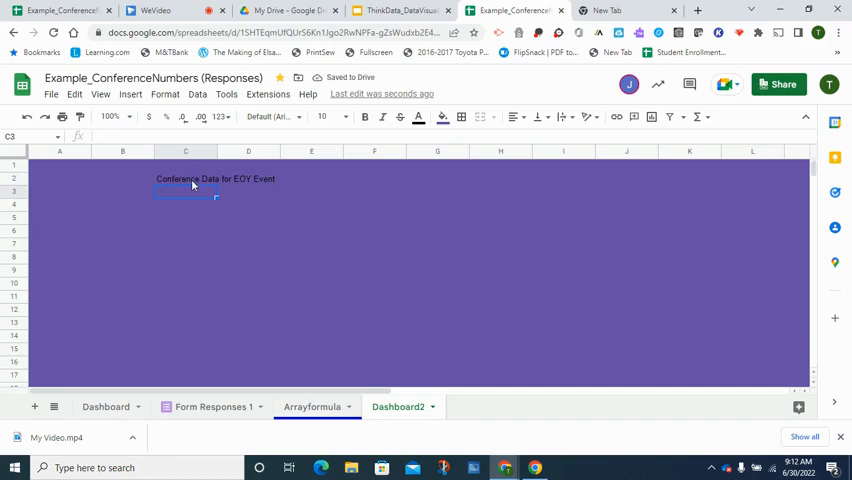
- Style the B1:C2 title in Alfa Slab One, size 24, with white text
left_click(185, 178)
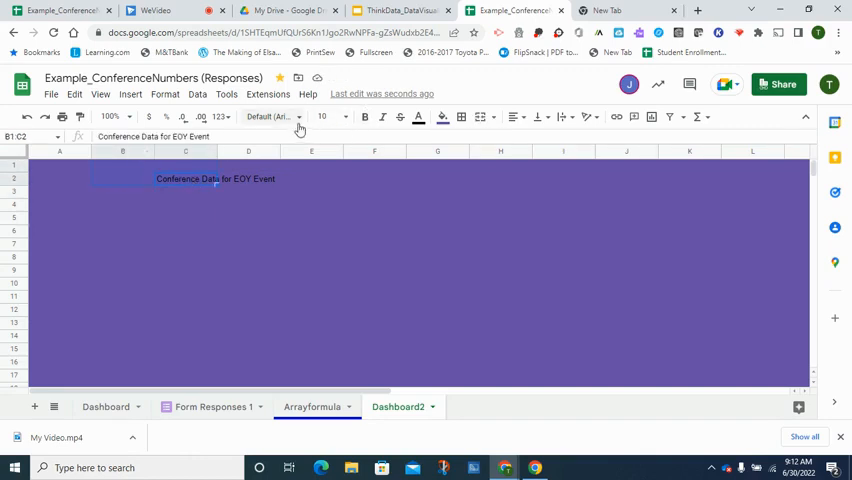
left_click(272, 117)
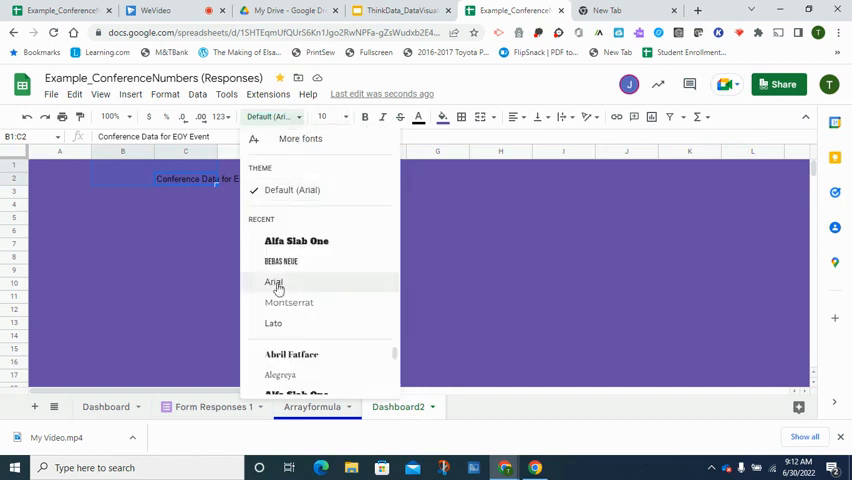
left_click(296, 240)
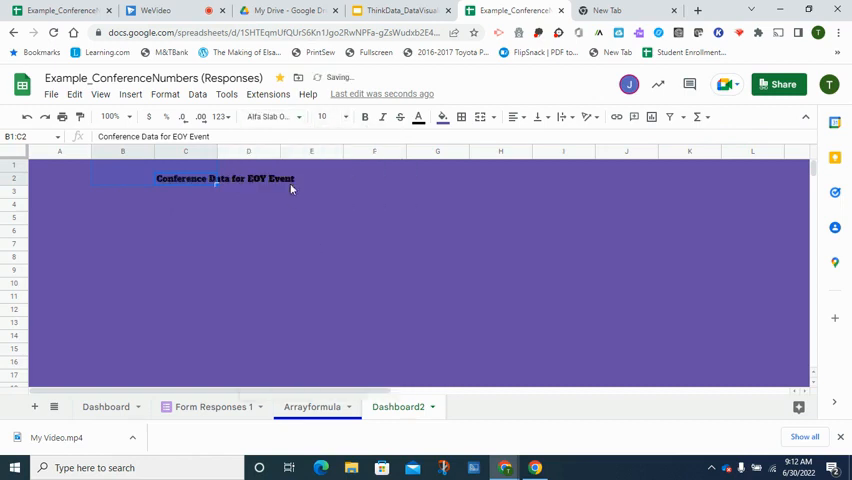
left_click(323, 117)
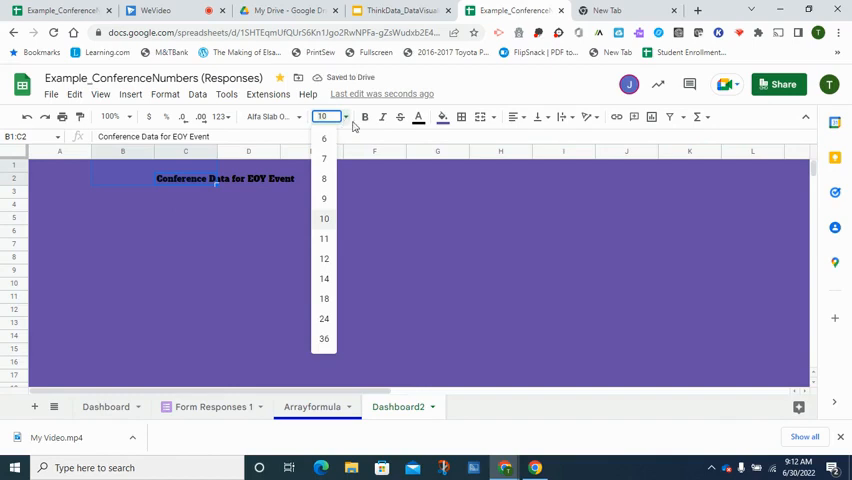
left_click(323, 318)
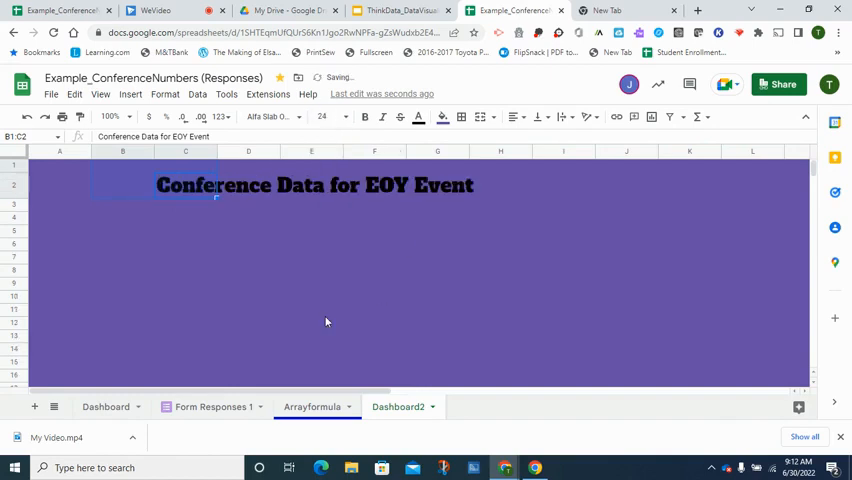
left_click(418, 117)
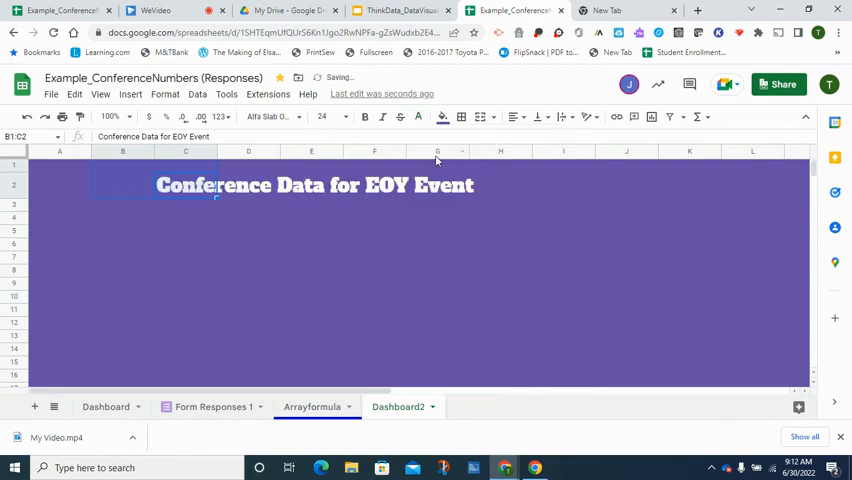
left_click(248, 203)
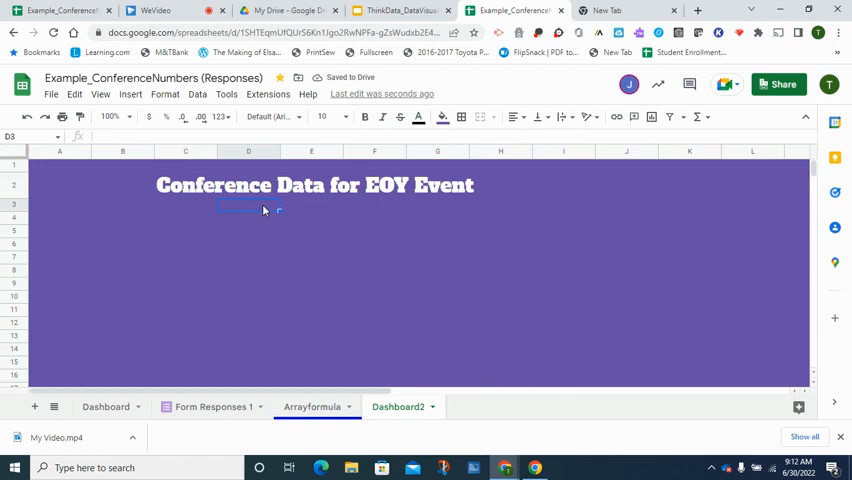
mouse_move(273, 268)
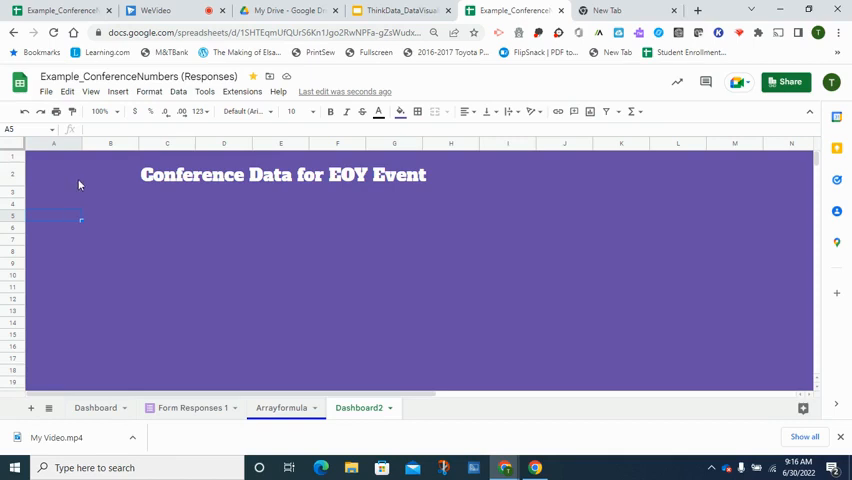
mouse_move(113, 205)
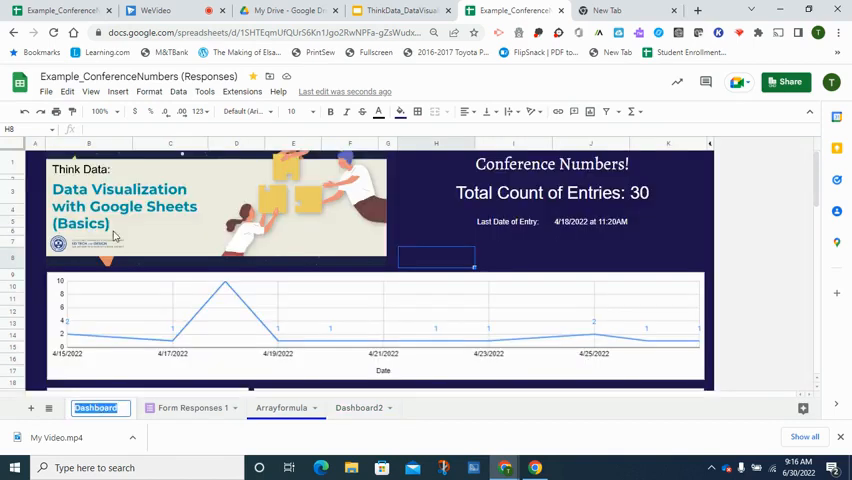
mouse_move(208, 271)
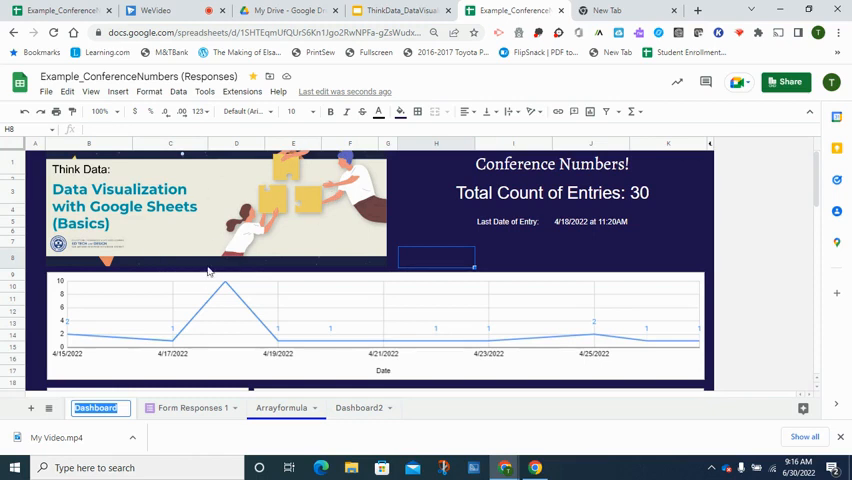
mouse_move(356, 200)
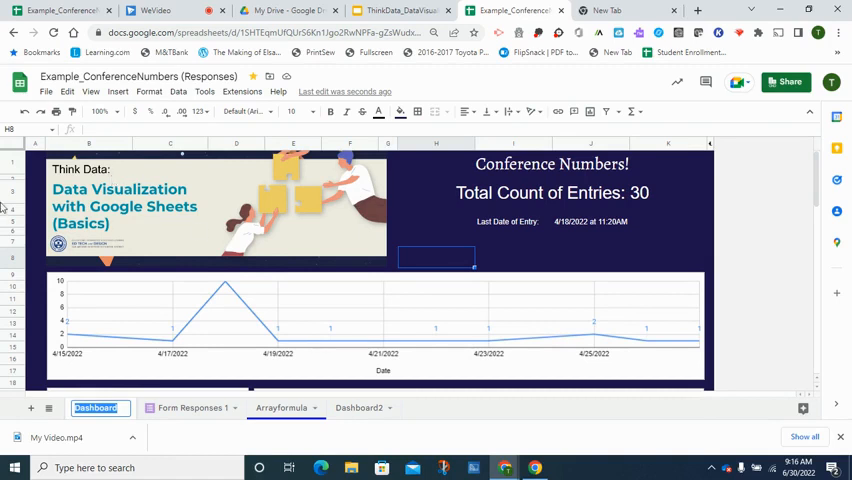
left_click(357, 407)
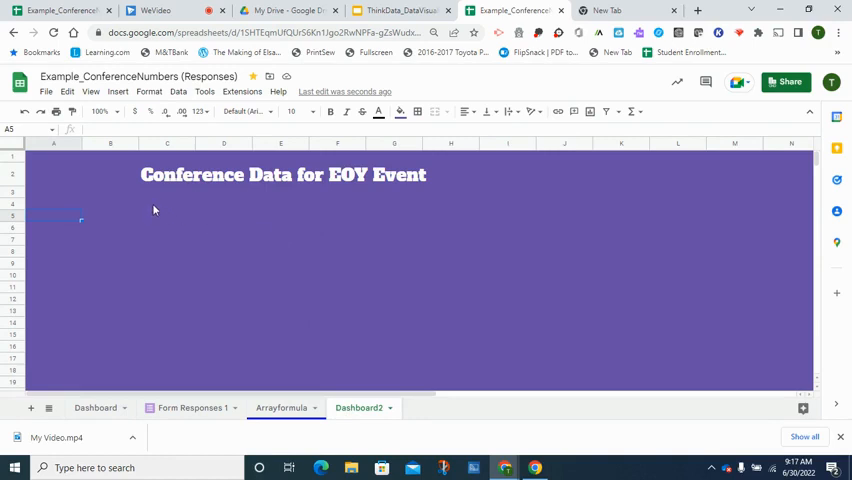
mouse_move(149, 115)
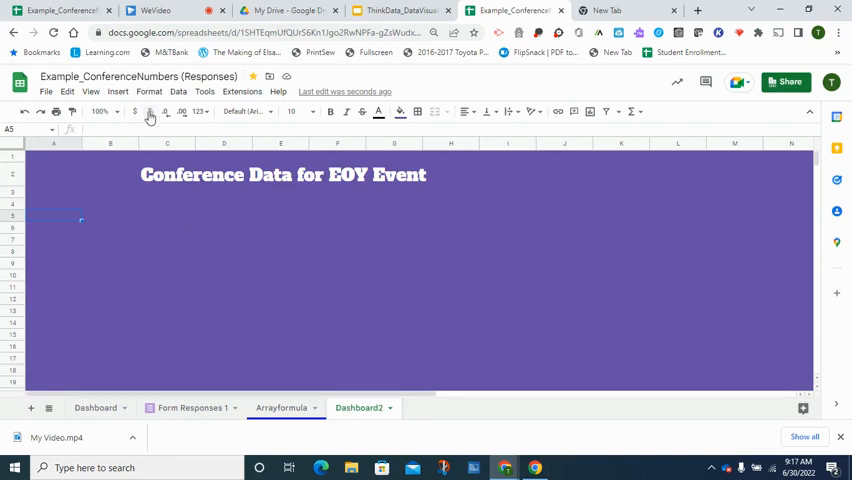
- Insert a new drawing and bring up its shape choices
left_click(117, 91)
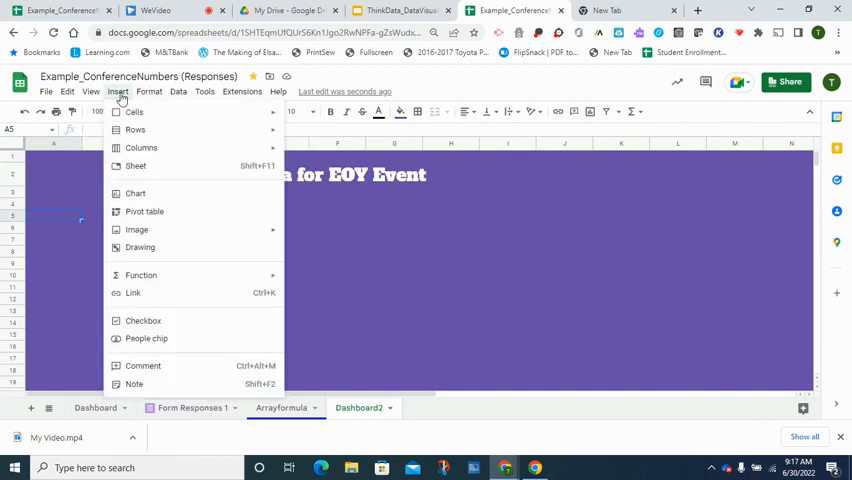
mouse_move(140, 247)
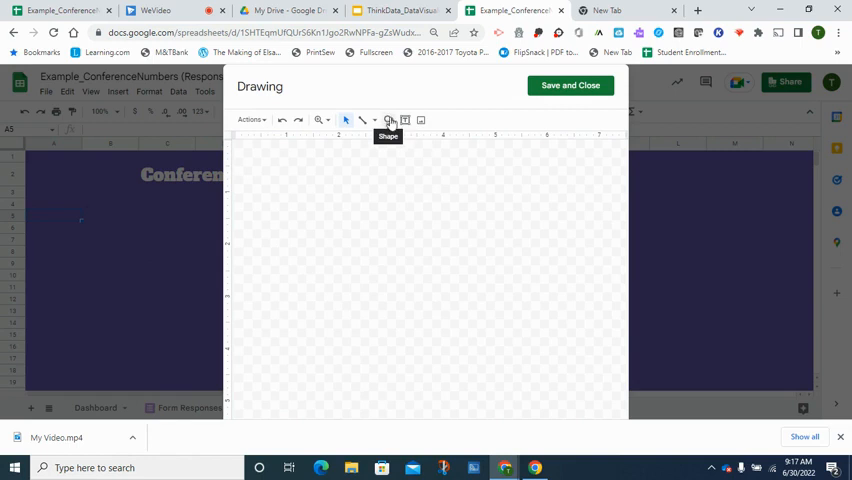
left_click(388, 120)
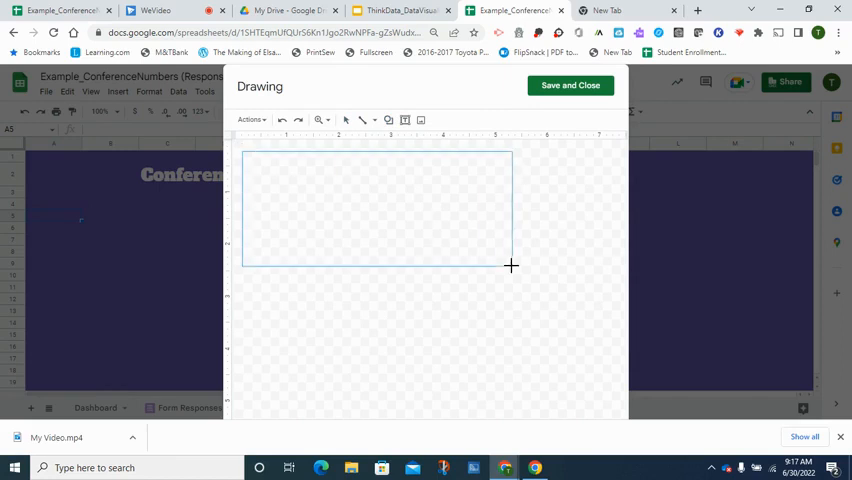
- Drag out a rectangle and stretch it into a wide banner across the canvas
left_click_drag(512, 265, 597, 250)
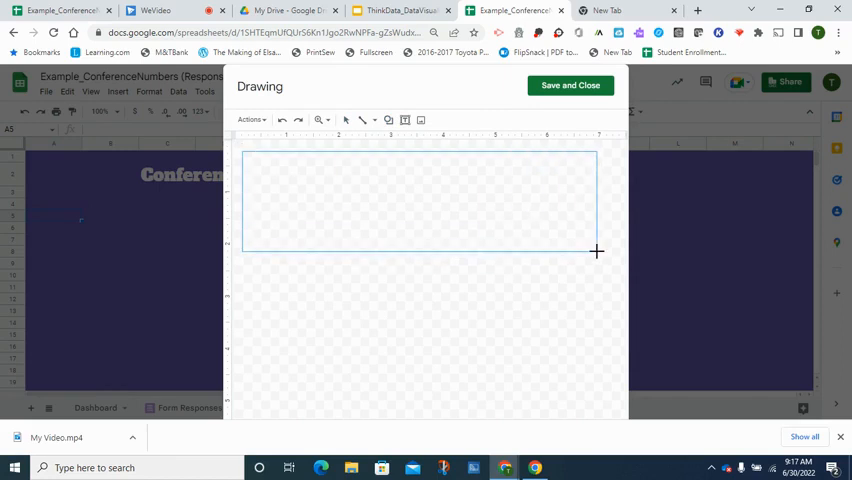
left_click_drag(242, 150, 597, 258)
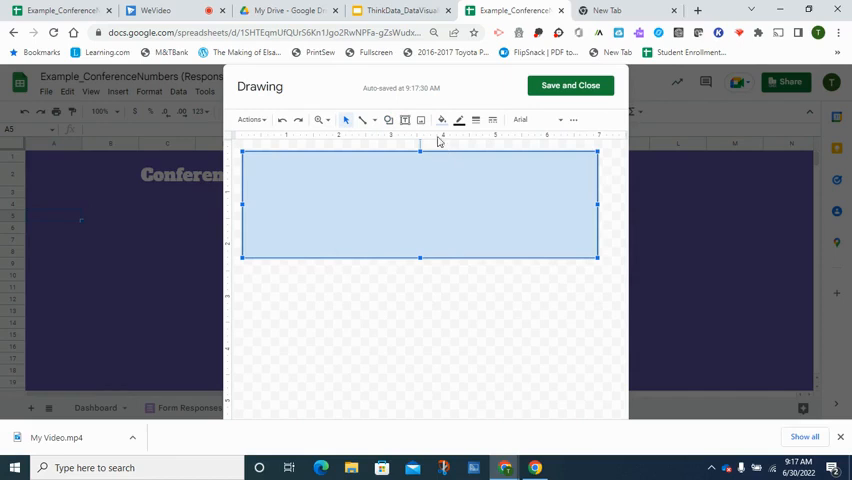
left_click(442, 119)
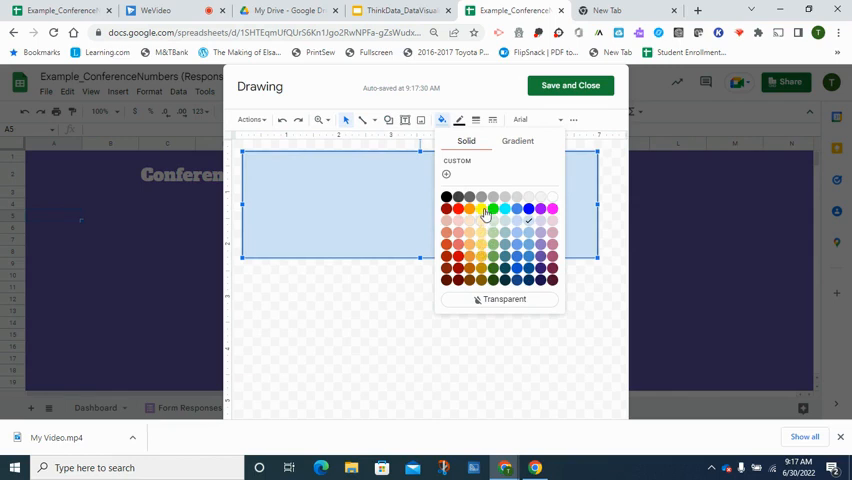
mouse_move(481, 251)
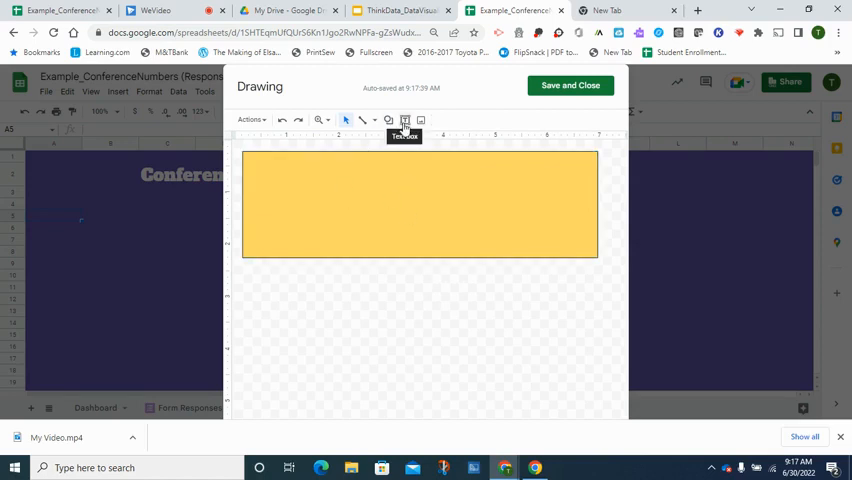
- Add a text box in the yellow rectangle reading 'Think Differently - Make Changes!'
left_click(405, 120)
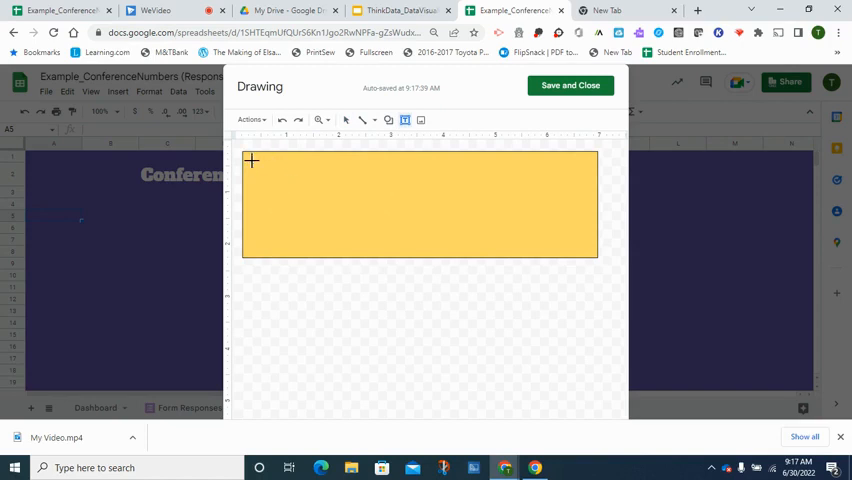
left_click_drag(252, 161, 422, 197)
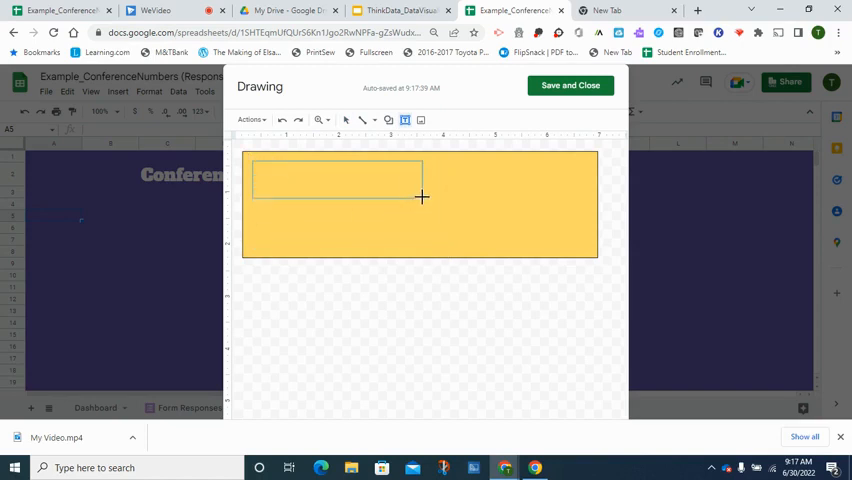
left_click(335, 180)
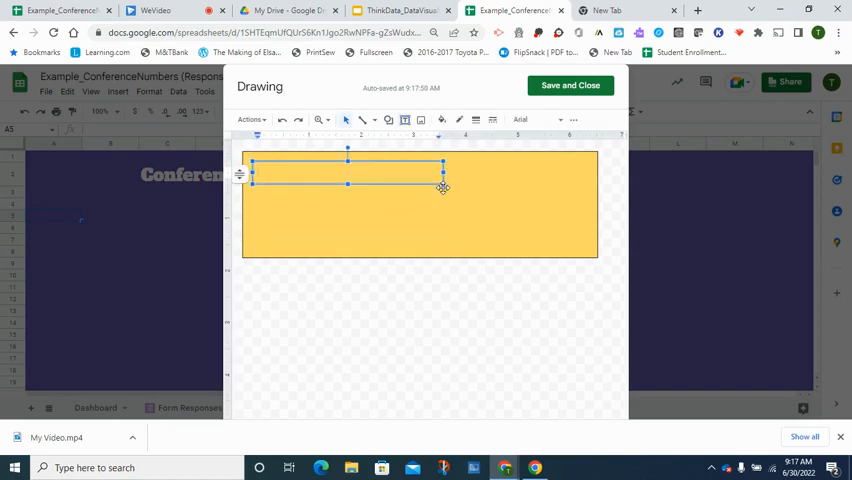
type("T")
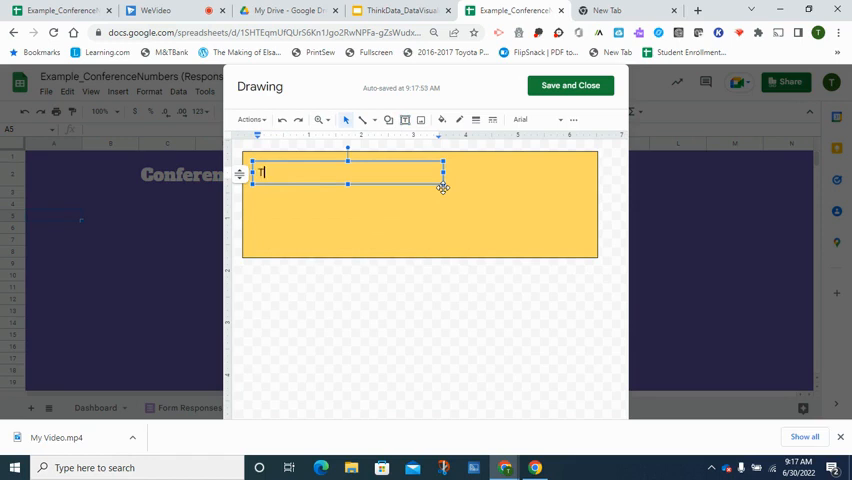
type("Think Diff")
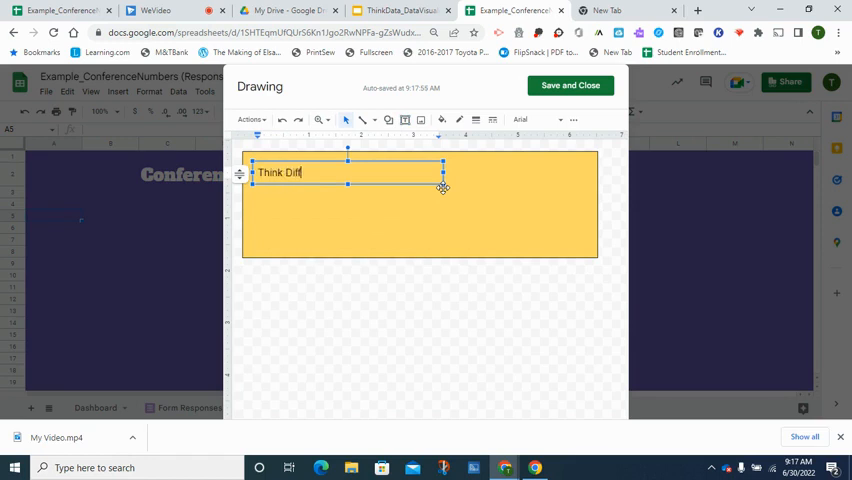
type("erently -")
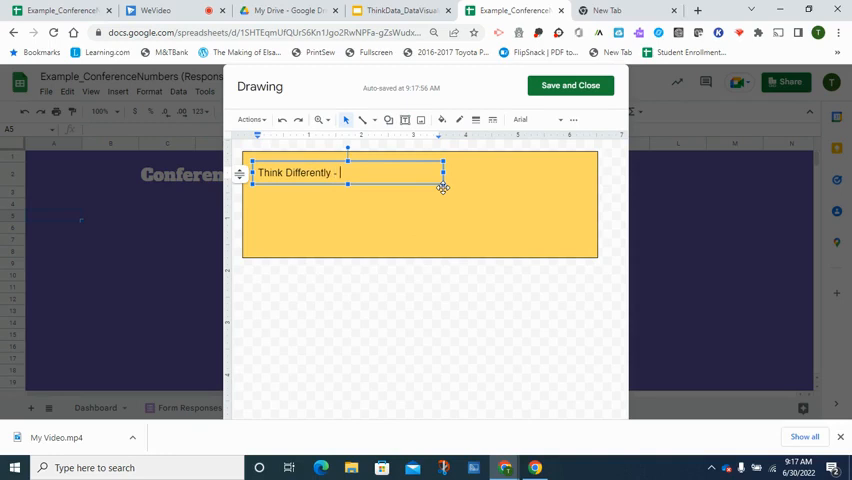
type("Make Changes!")
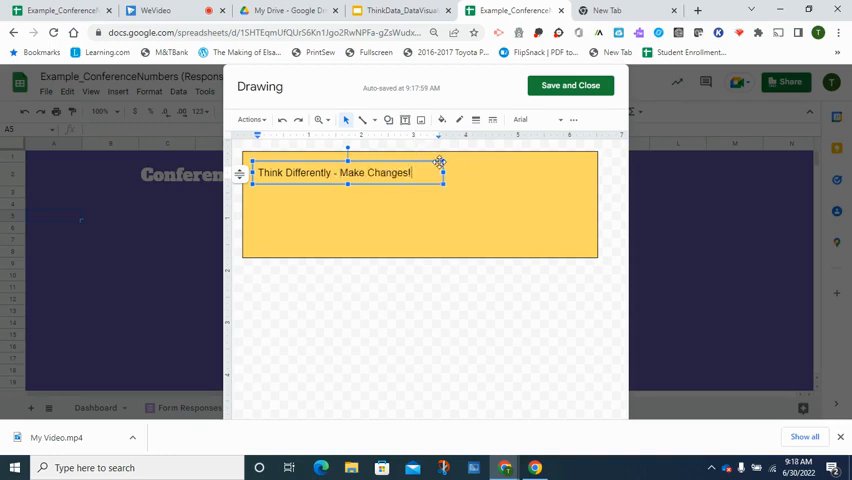
left_click(538, 119)
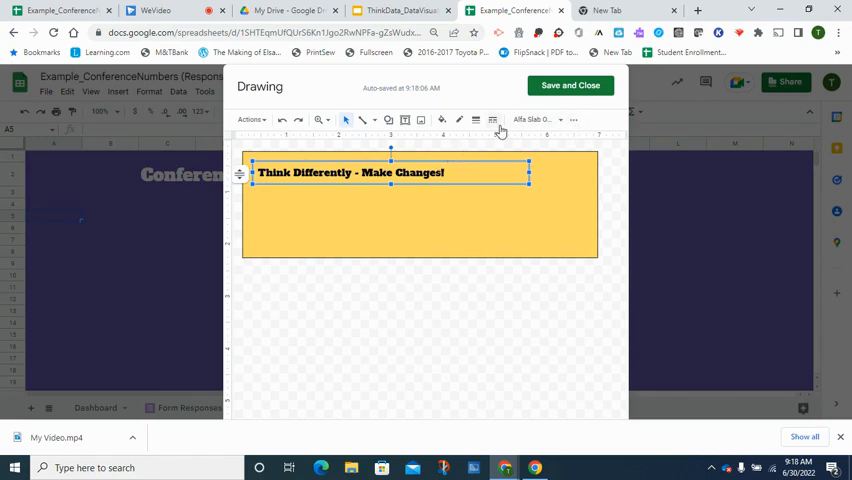
- Center-align the slogan text within its text box
left_click(574, 120)
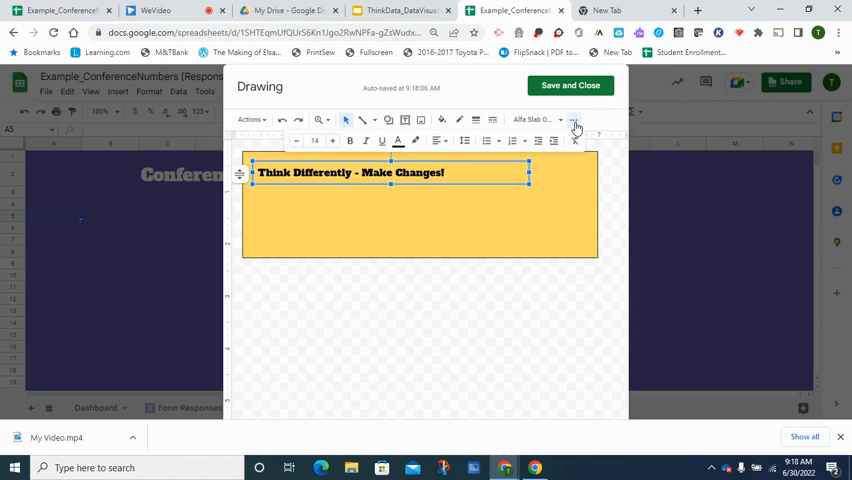
left_click(436, 140)
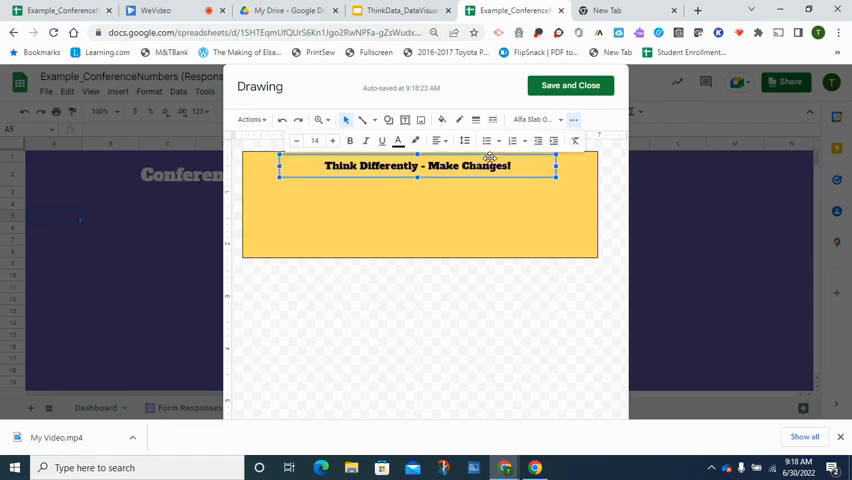
left_click(420, 320)
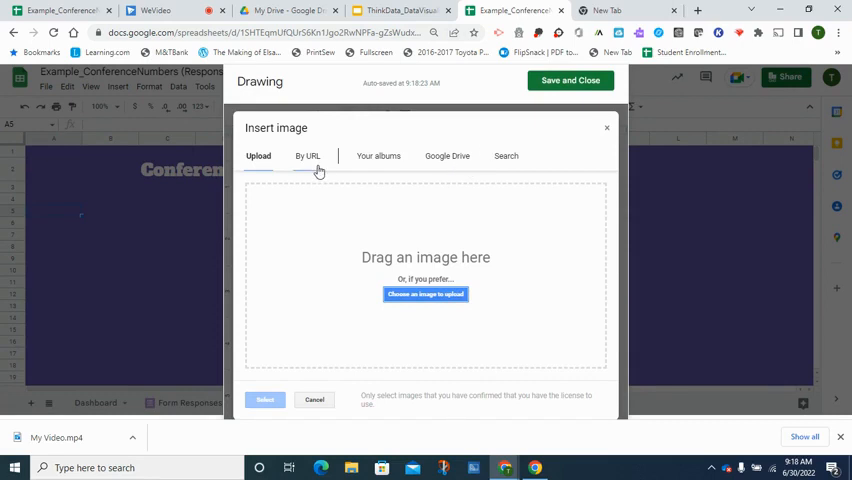
mouse_move(378, 160)
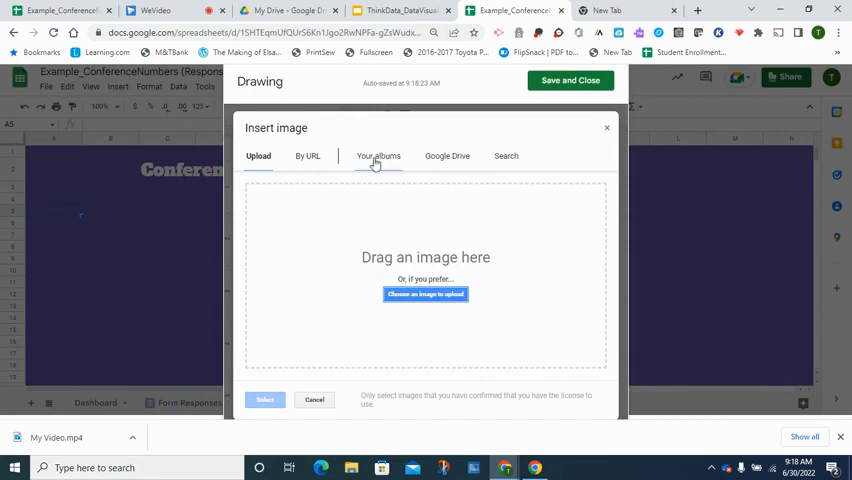
mouse_move(528, 151)
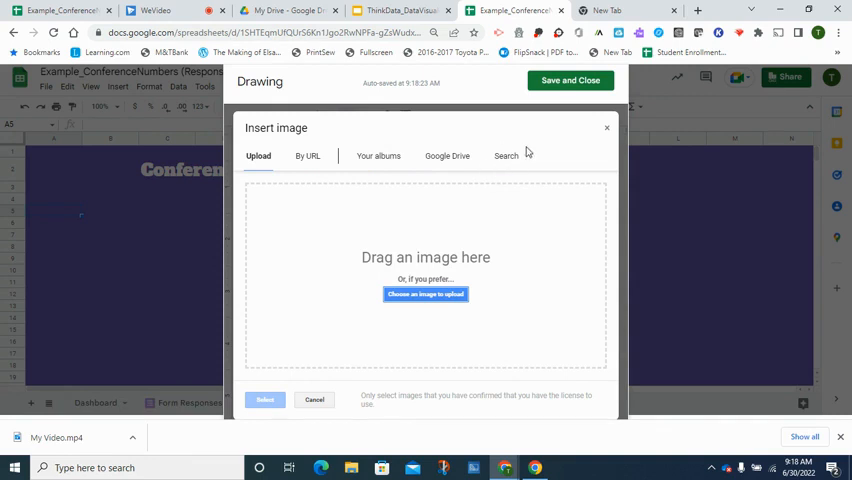
- Search images for 'technology' and insert the robot picture into the drawing
left_click(505, 156)
type("technology")
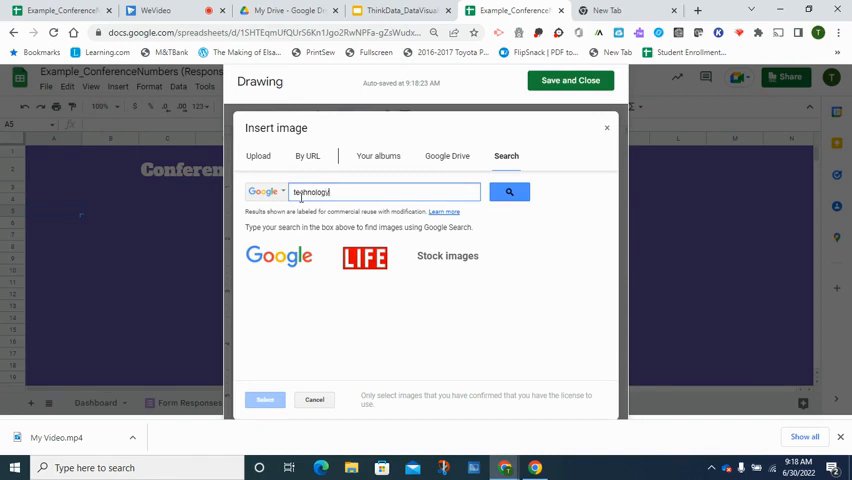
left_click(510, 191)
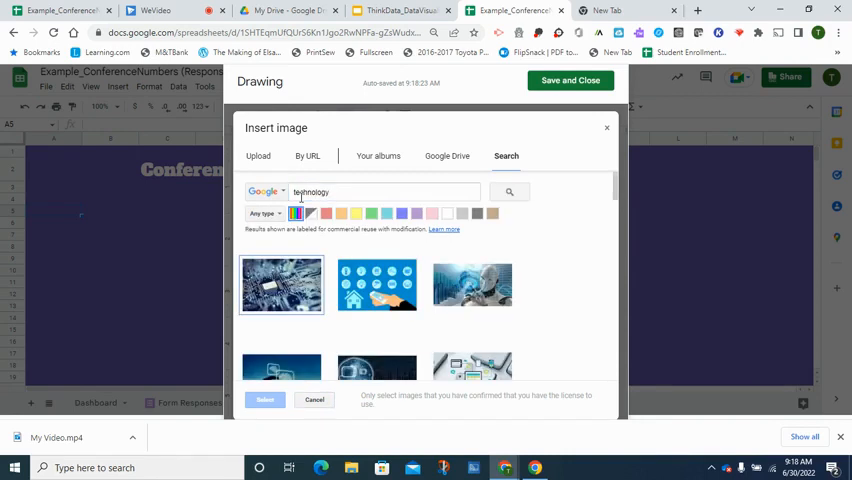
left_click(471, 284)
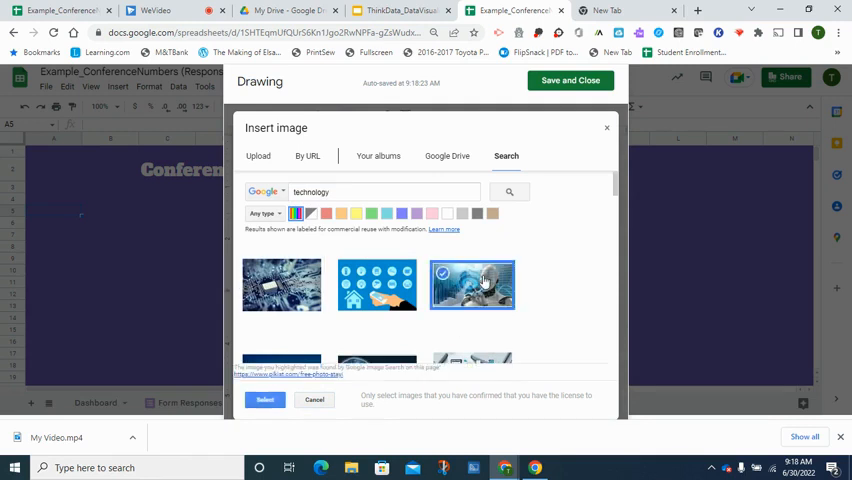
left_click(314, 399)
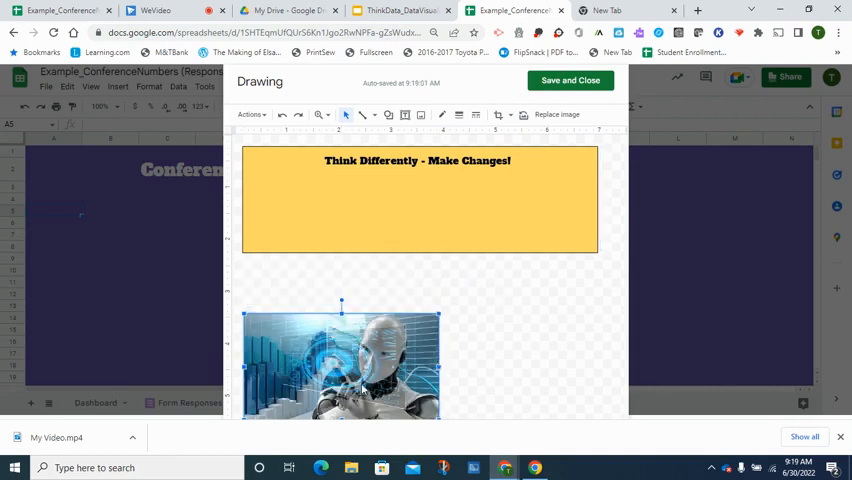
- Fit the robot image into the banner's left side and reposition the slogan box
left_click(368, 228)
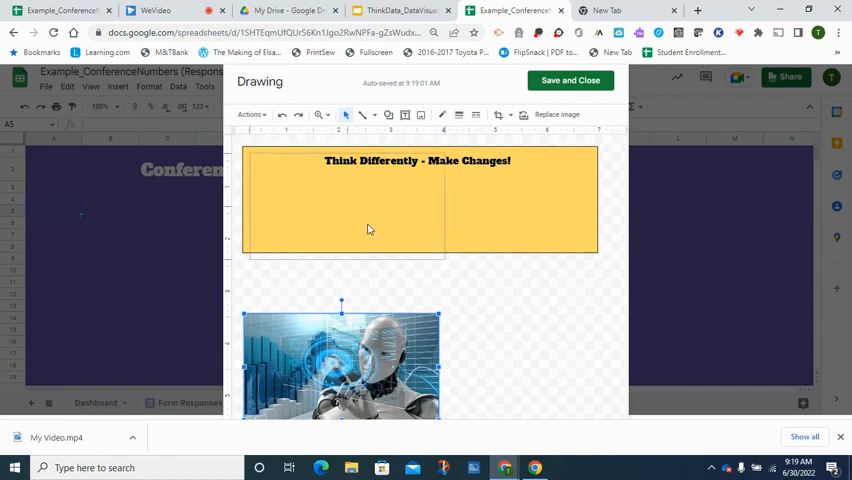
left_click_drag(340, 360, 340, 200)
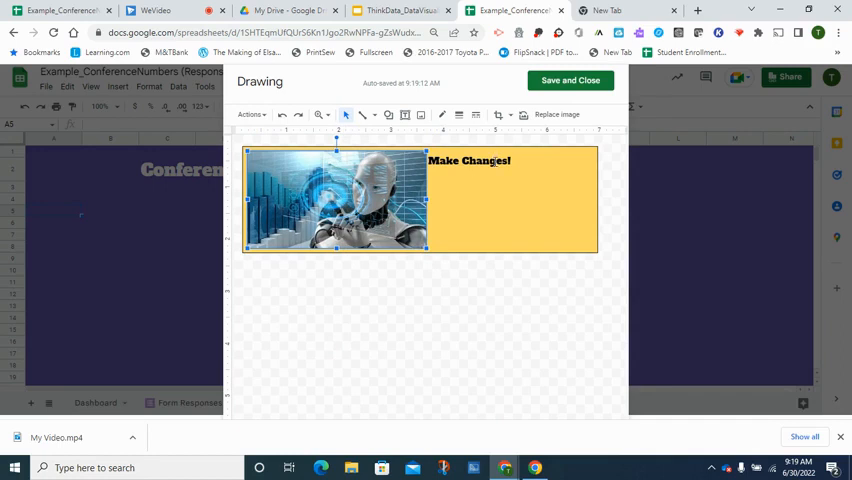
left_click(470, 160)
type("Think Differently")
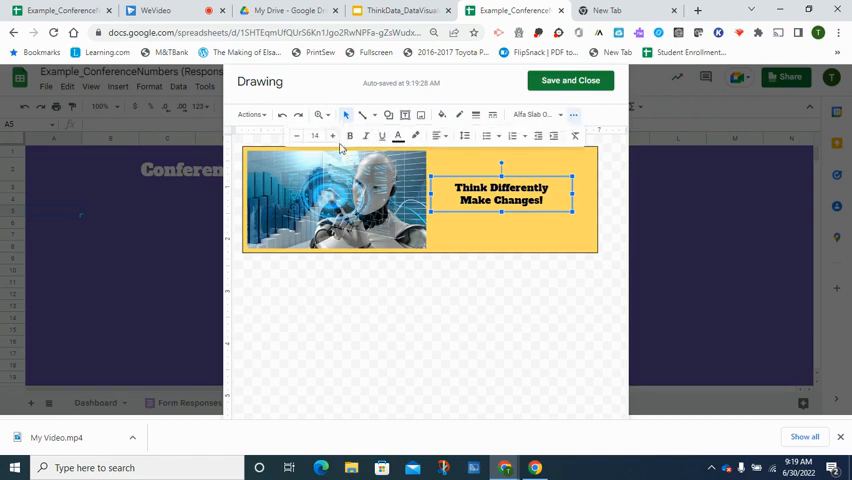
left_click(334, 137)
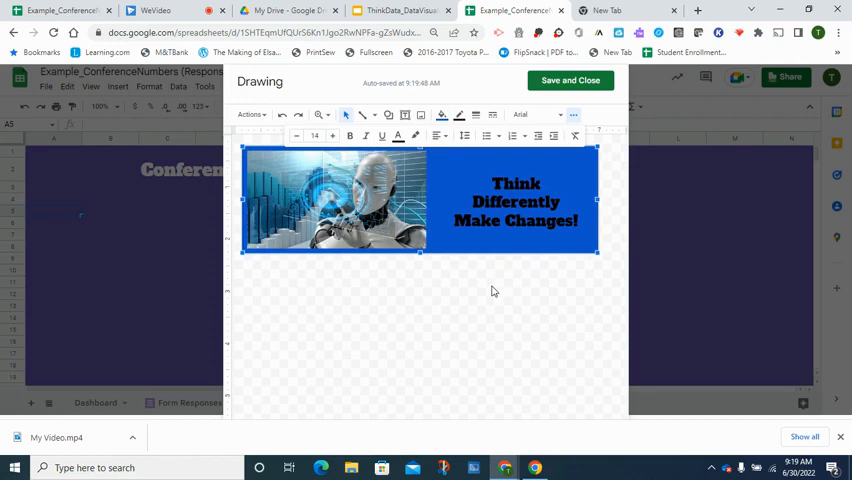
- Make the slogan text white, then save and close the drawing
left_click(515, 200)
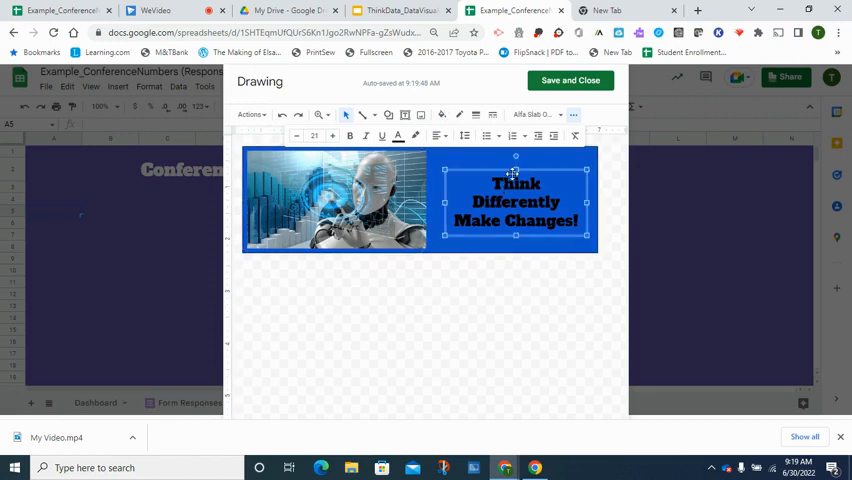
left_click(398, 136)
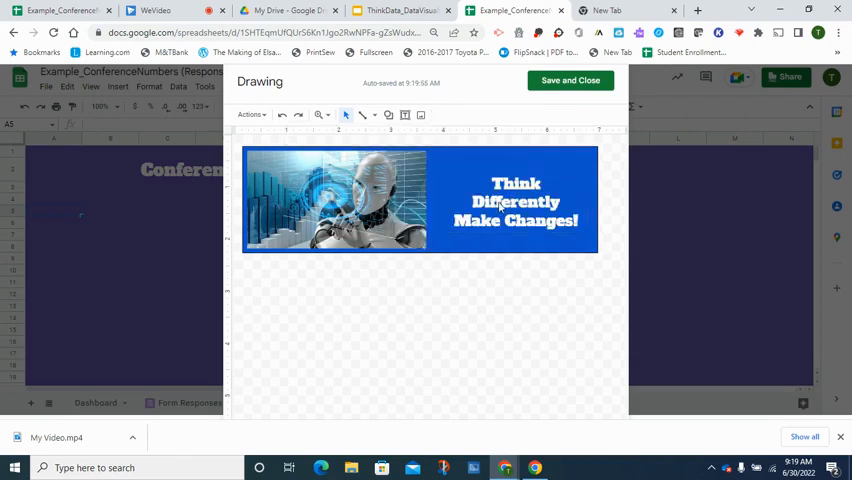
left_click(516, 201)
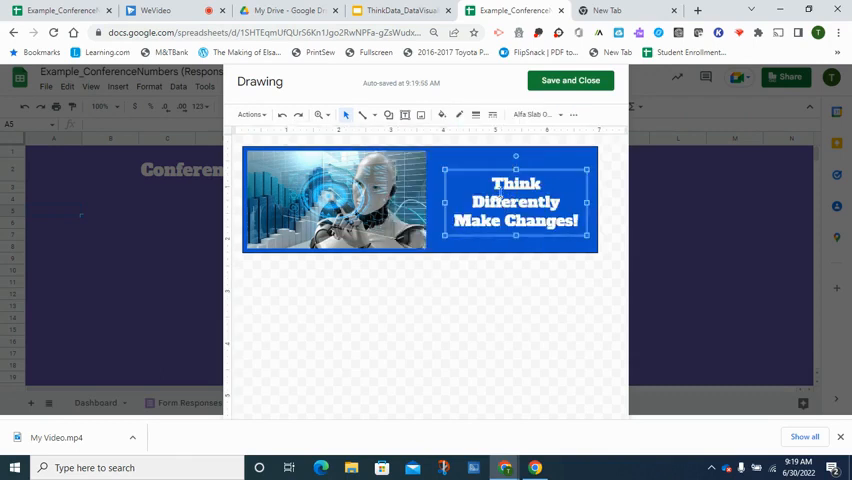
left_click(500, 273)
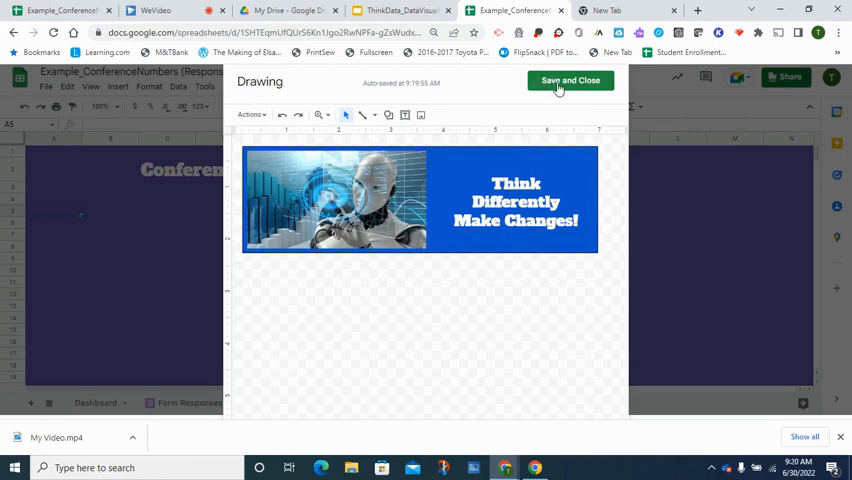
left_click(570, 80)
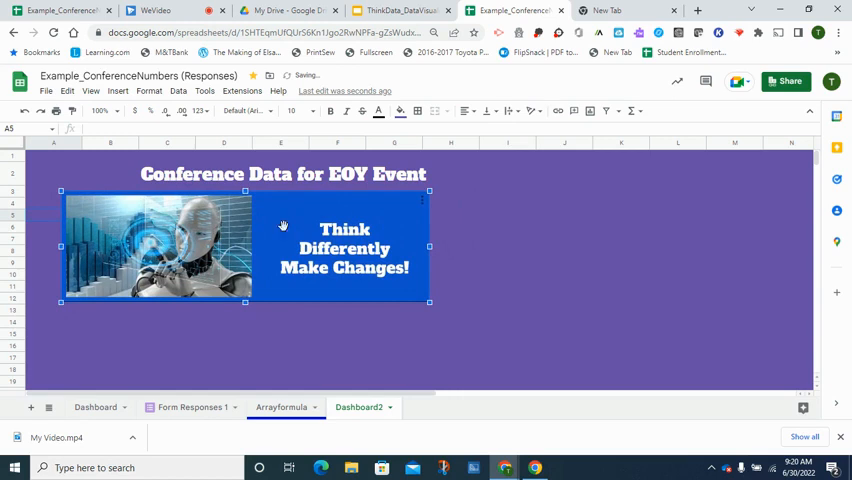
- Select title cell C2 after reviewing the banner placed below the heading
left_click(167, 173)
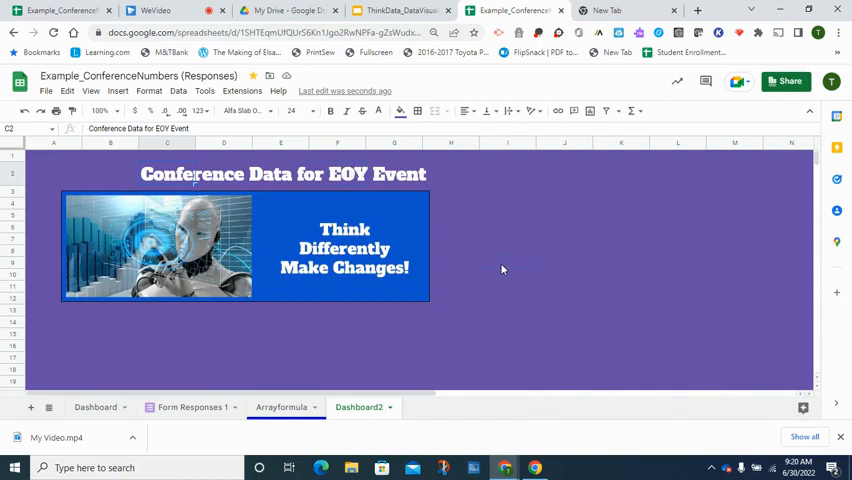
mouse_move(490, 207)
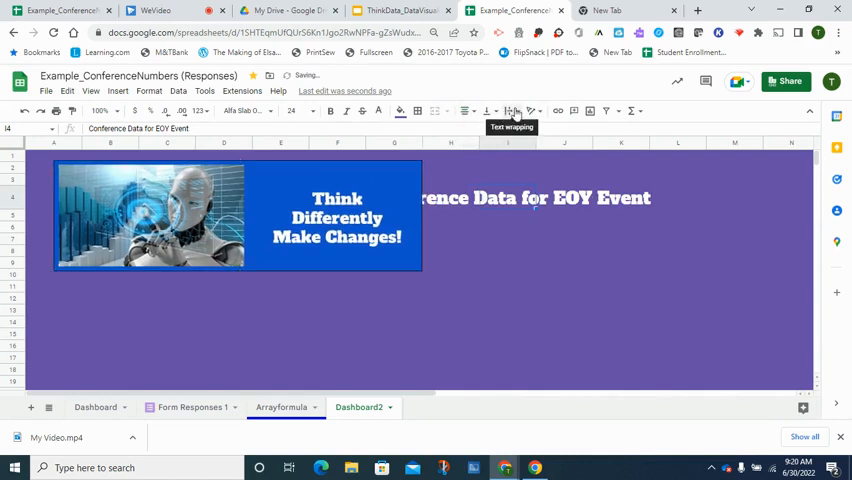
- Wrap the title onto three lines beside the banner and deselect it
left_click(509, 111)
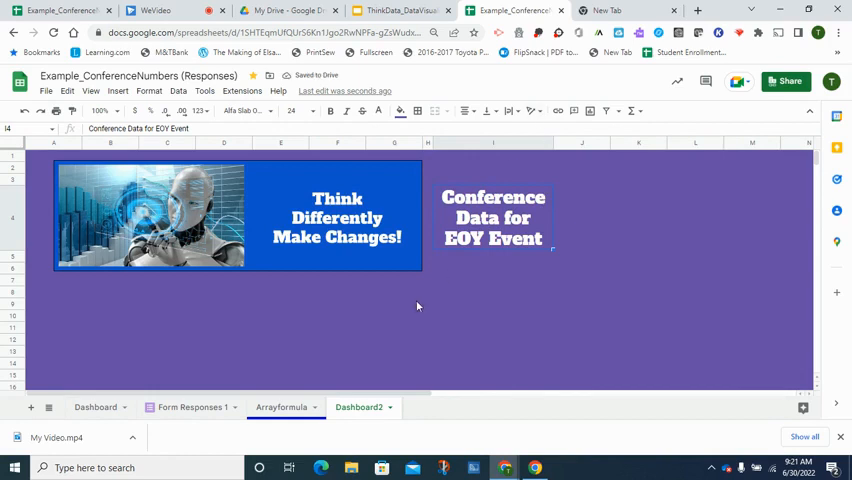
left_click(394, 305)
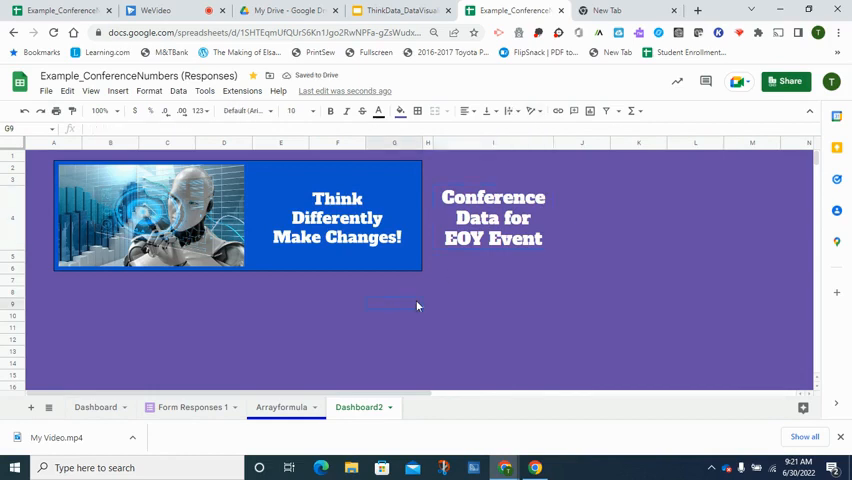